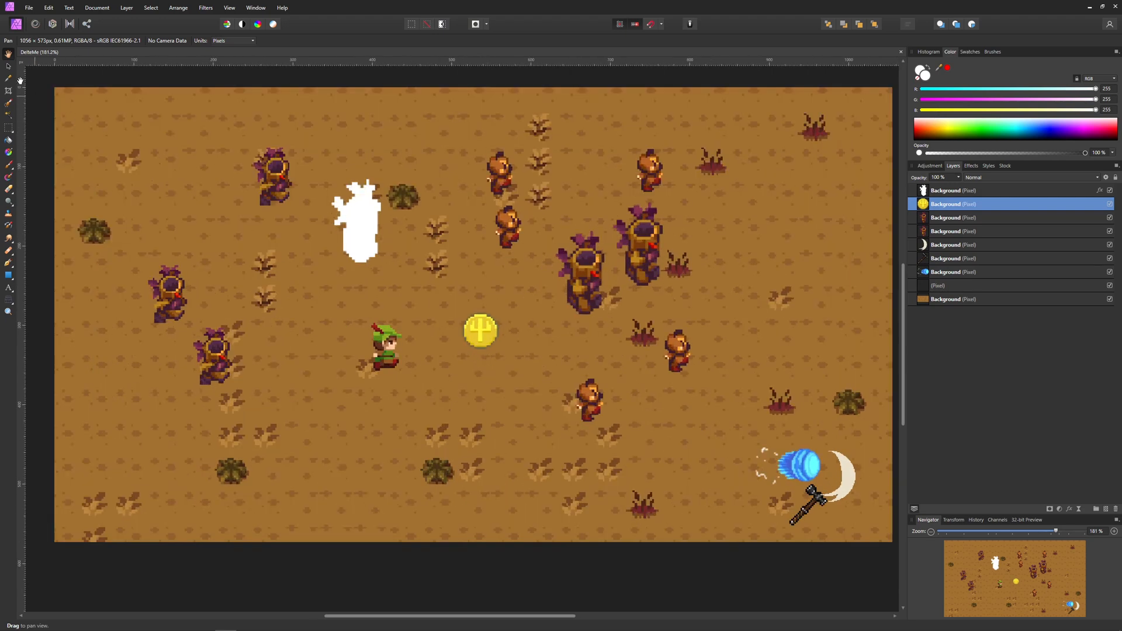
- Shift the tall purple enemy slightly left and settle the gold coin right beside it
click(584, 265)
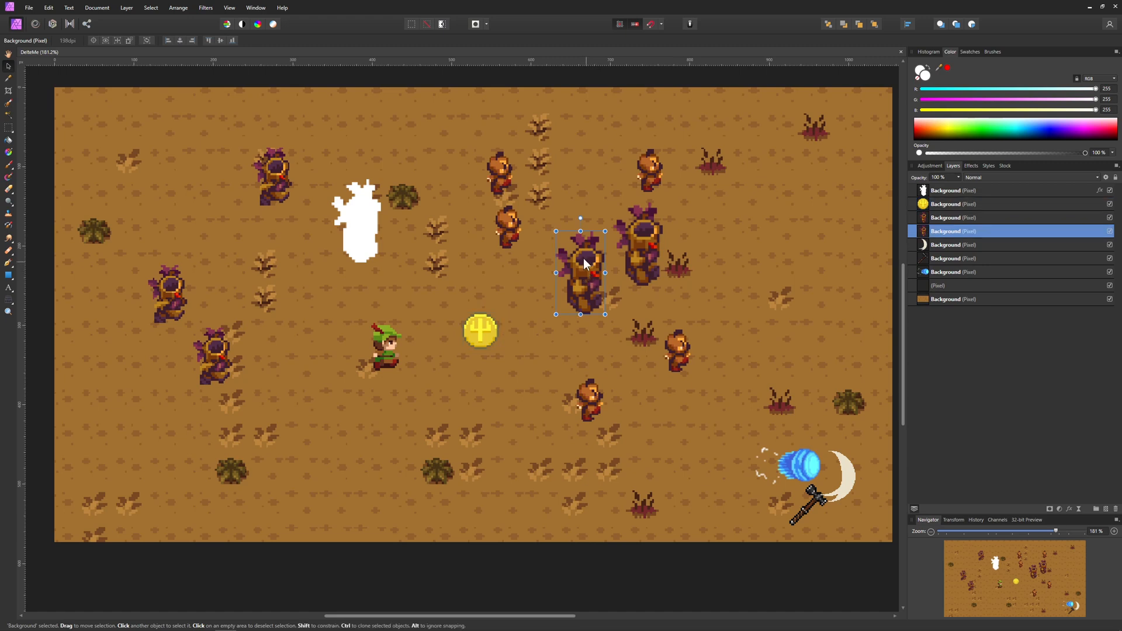
drag(583, 272, 563, 261)
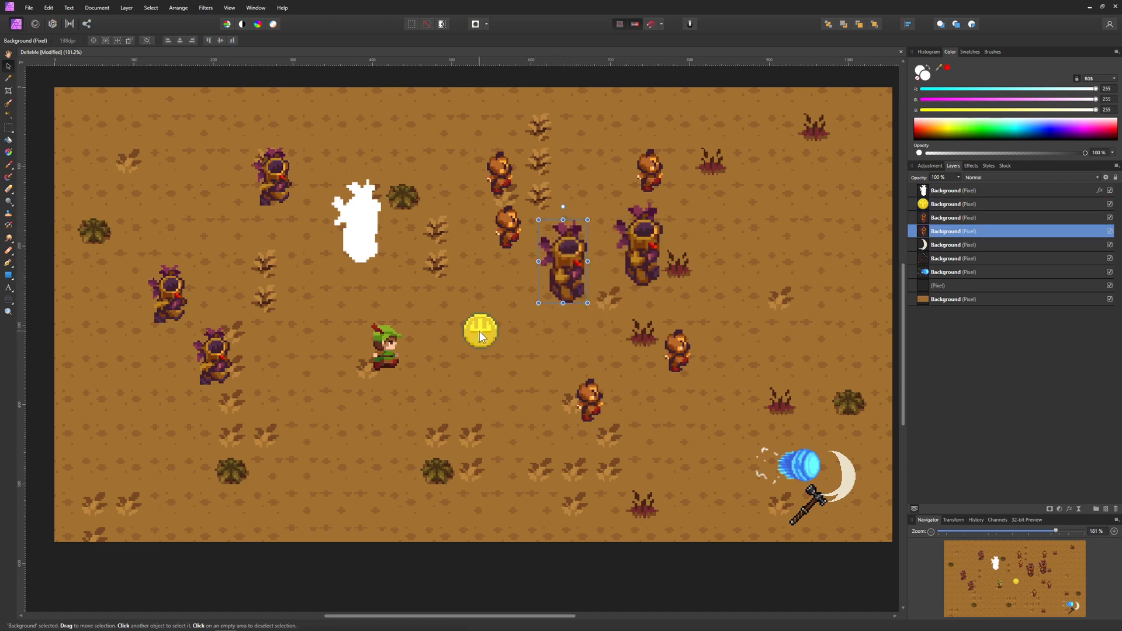
drag(479, 334, 554, 294)
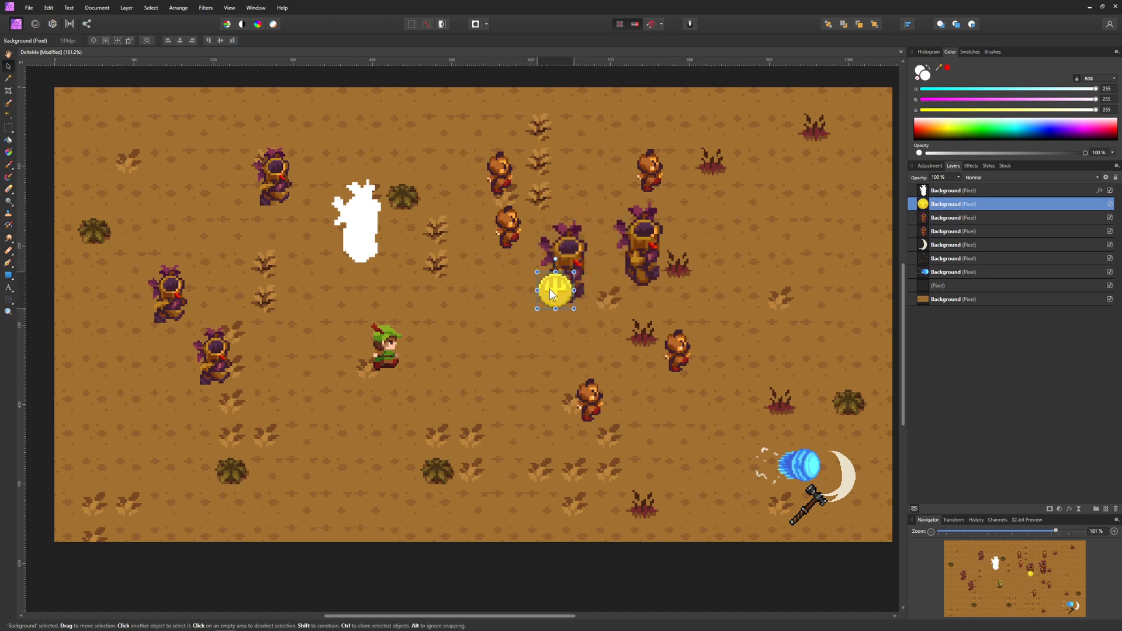
drag(555, 293, 566, 287)
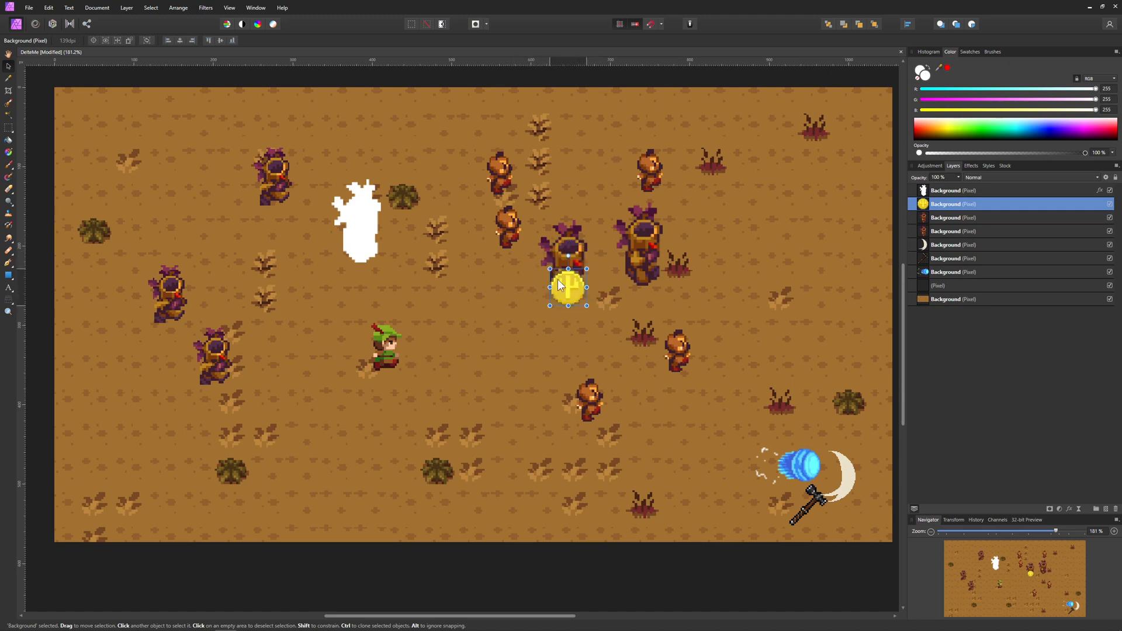
drag(568, 286, 538, 277)
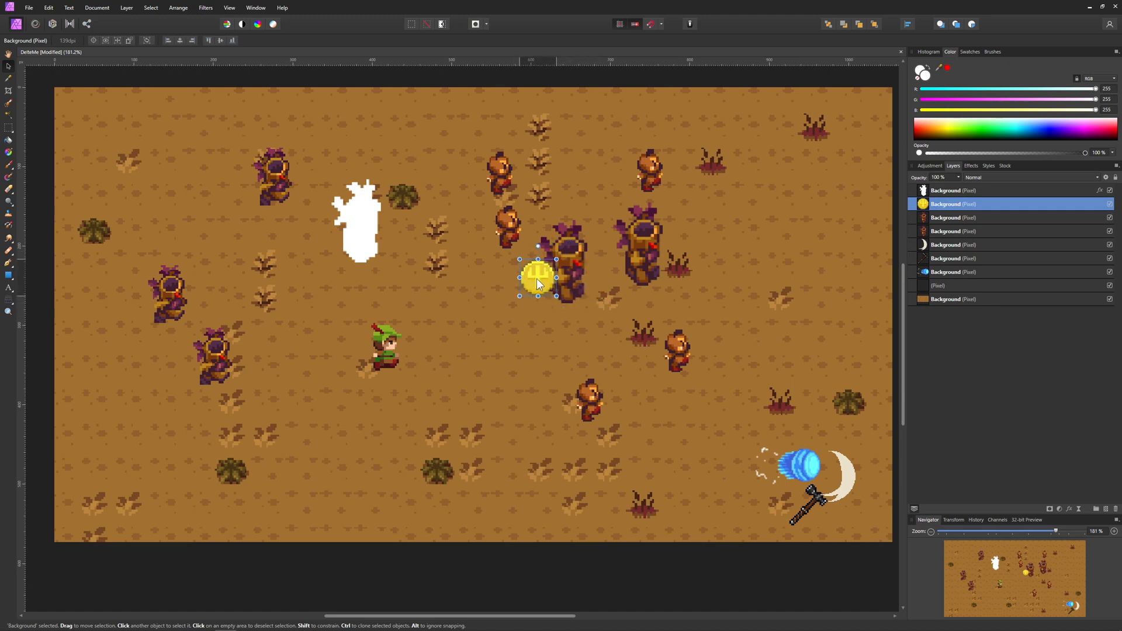
drag(539, 279, 525, 287)
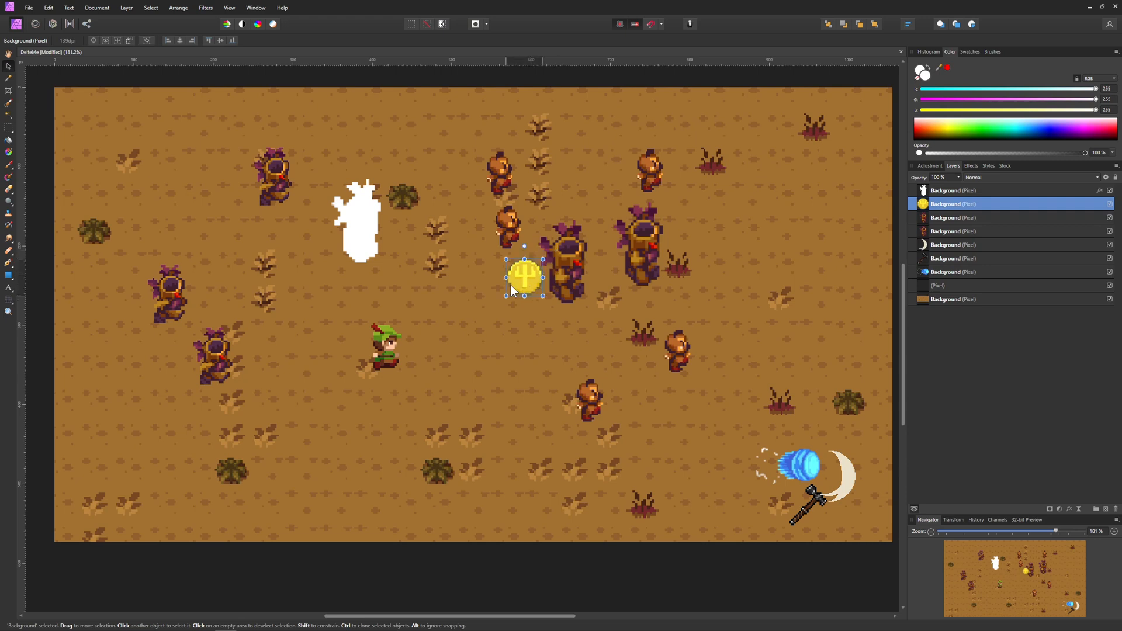
drag(525, 280, 564, 286)
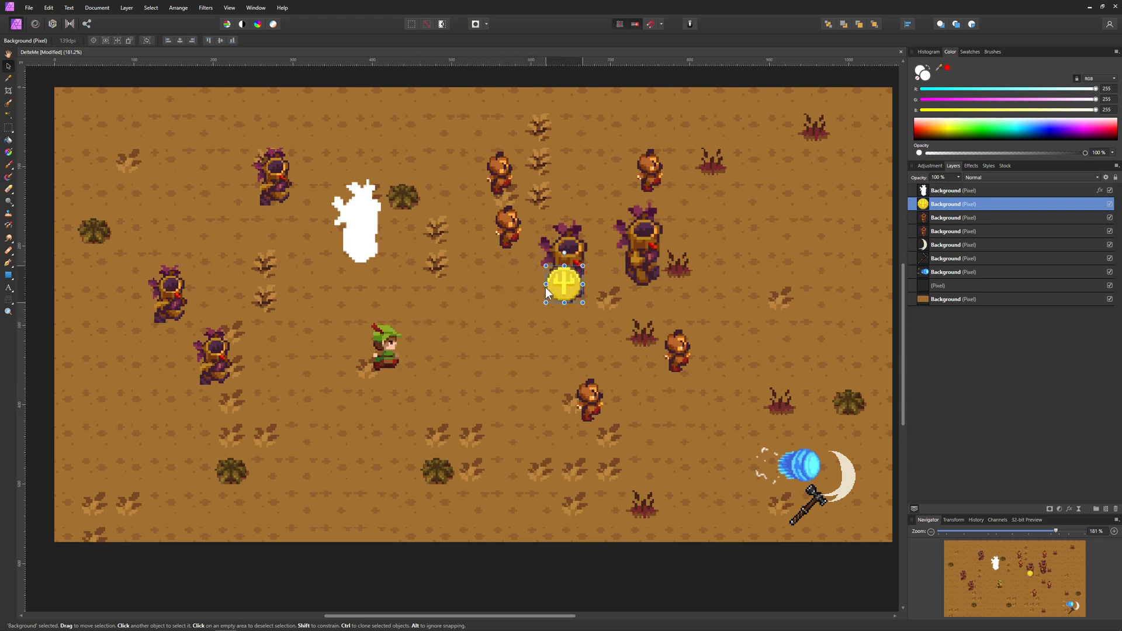
mouse_move(566, 317)
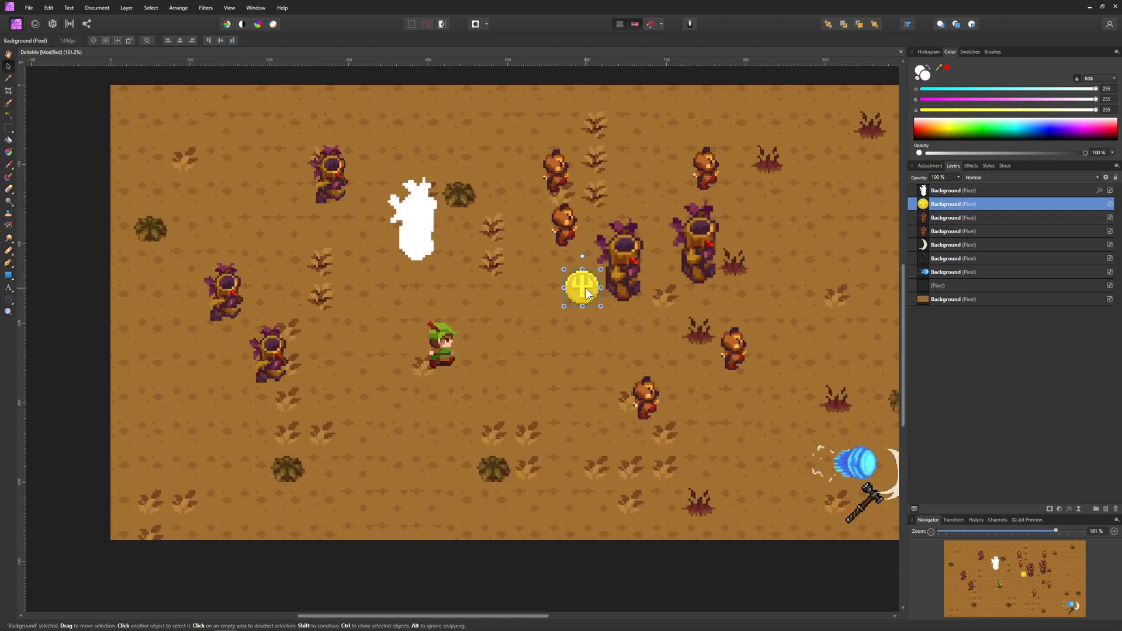
drag(582, 288, 568, 299)
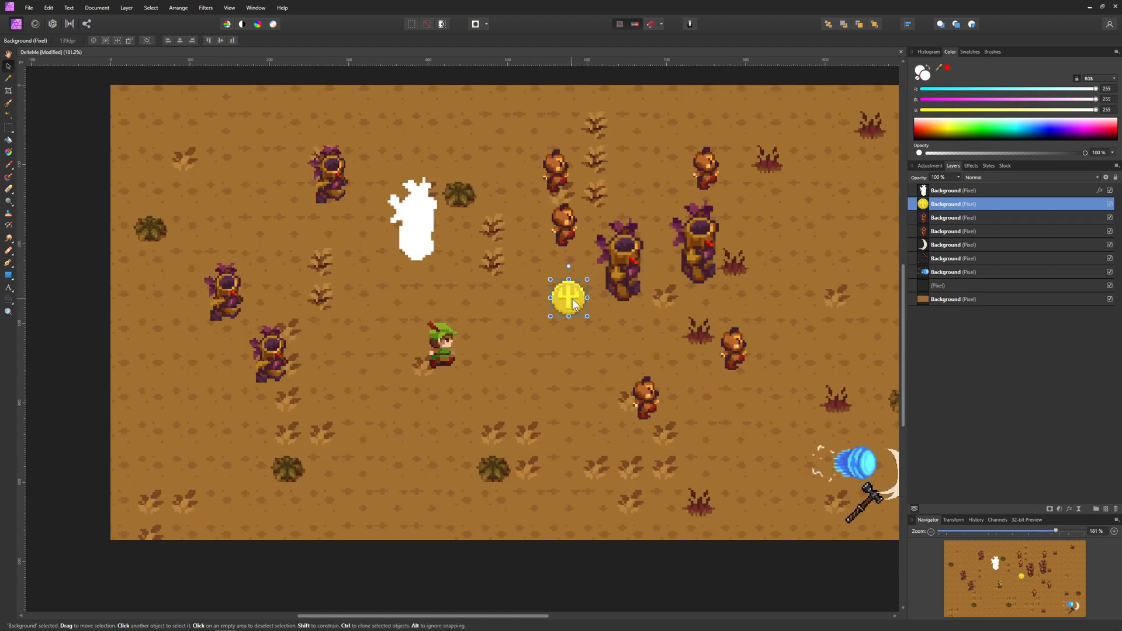
mouse_move(7, 172)
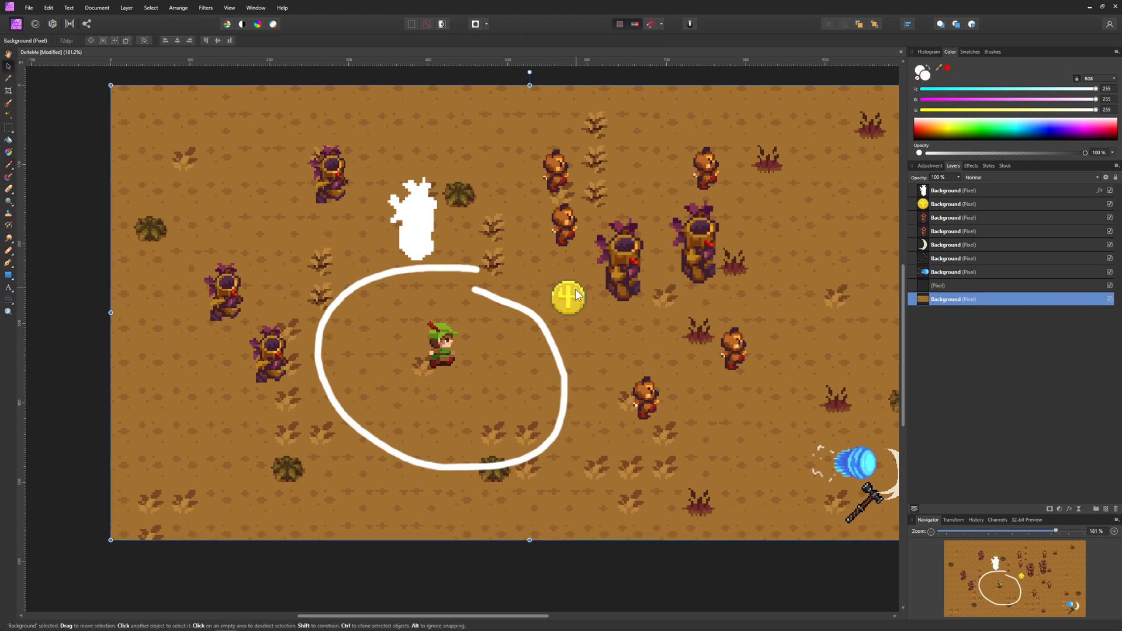
drag(568, 296, 529, 313)
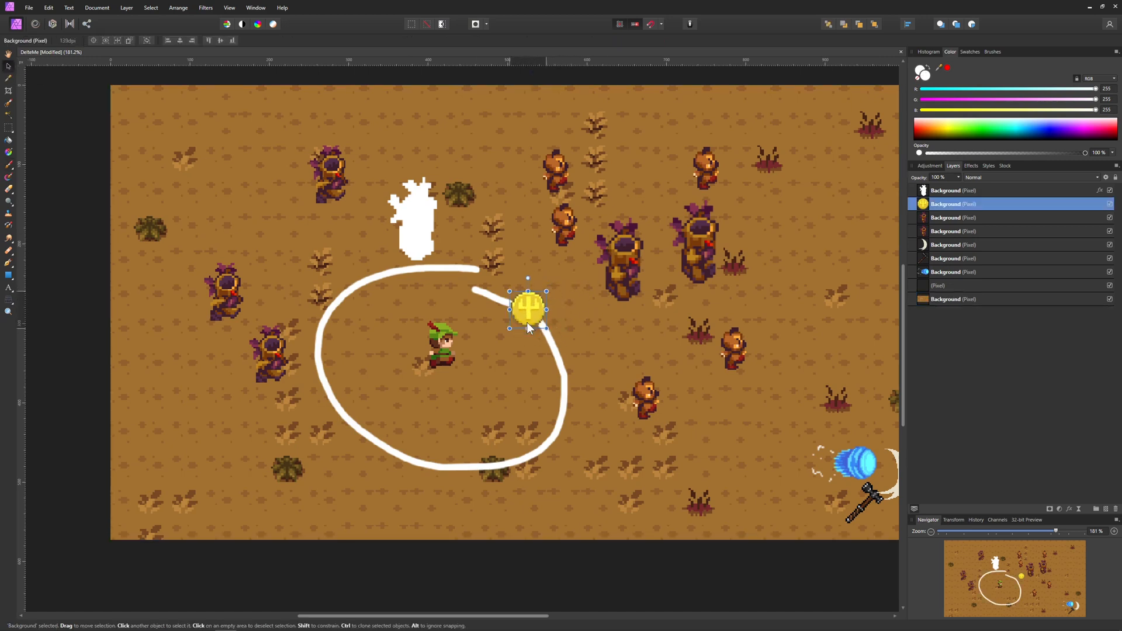
drag(529, 312, 538, 321)
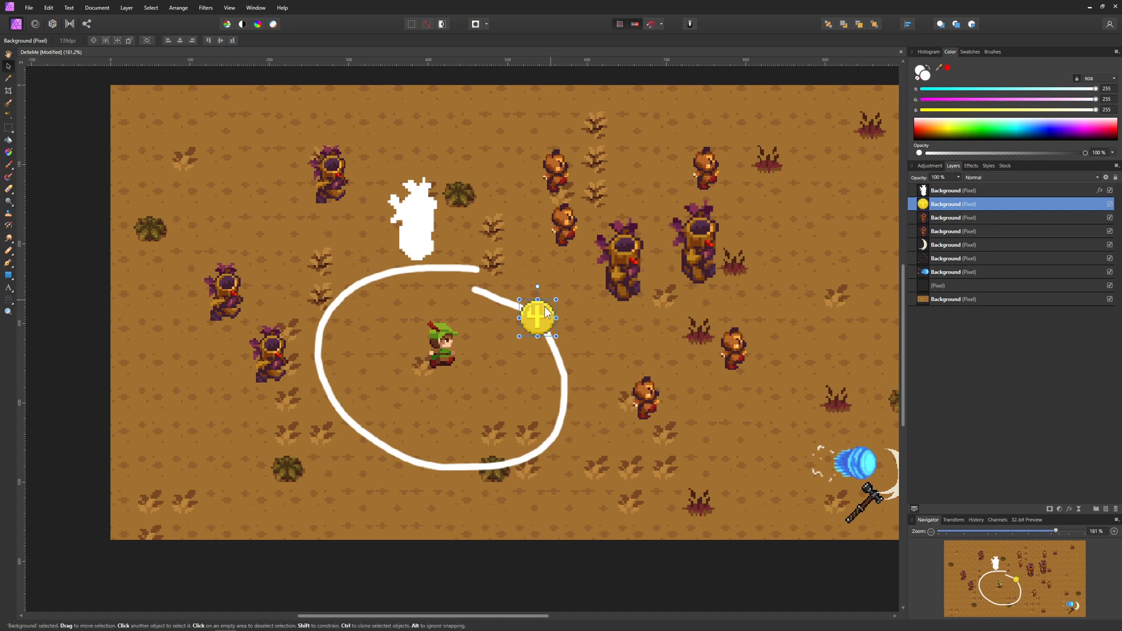
drag(537, 318, 433, 347)
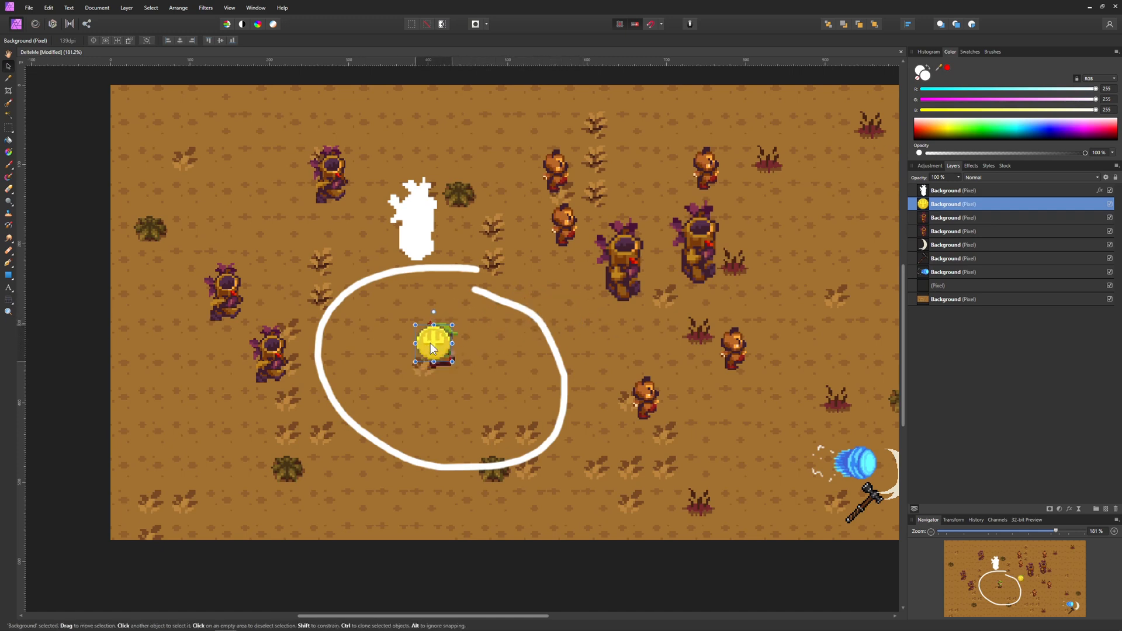
drag(433, 345, 541, 315)
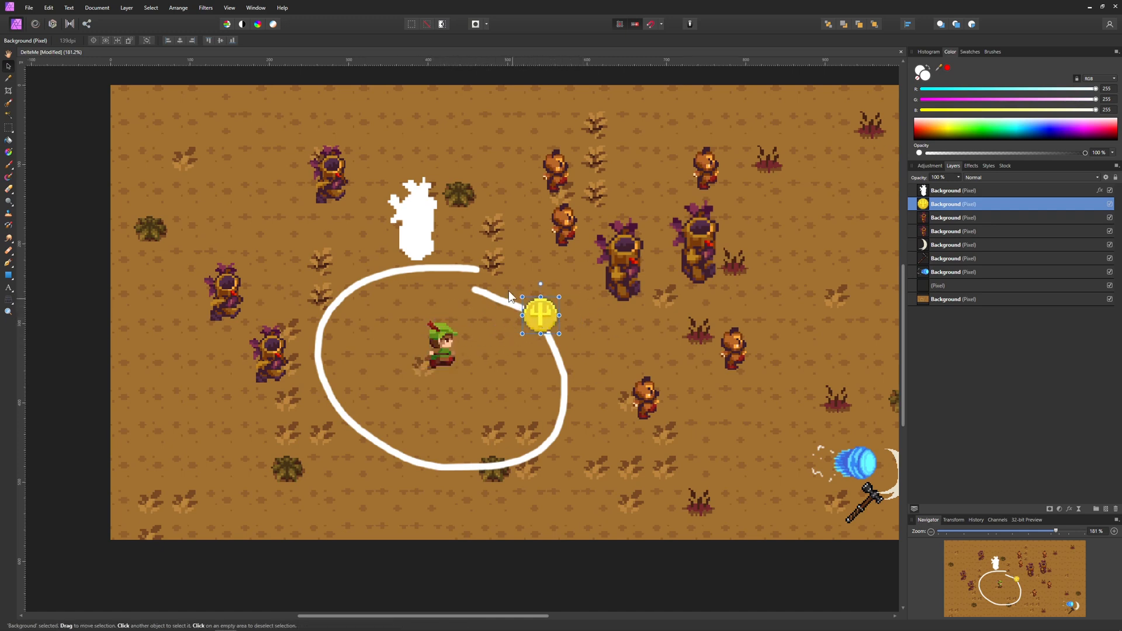
mouse_move(483, 278)
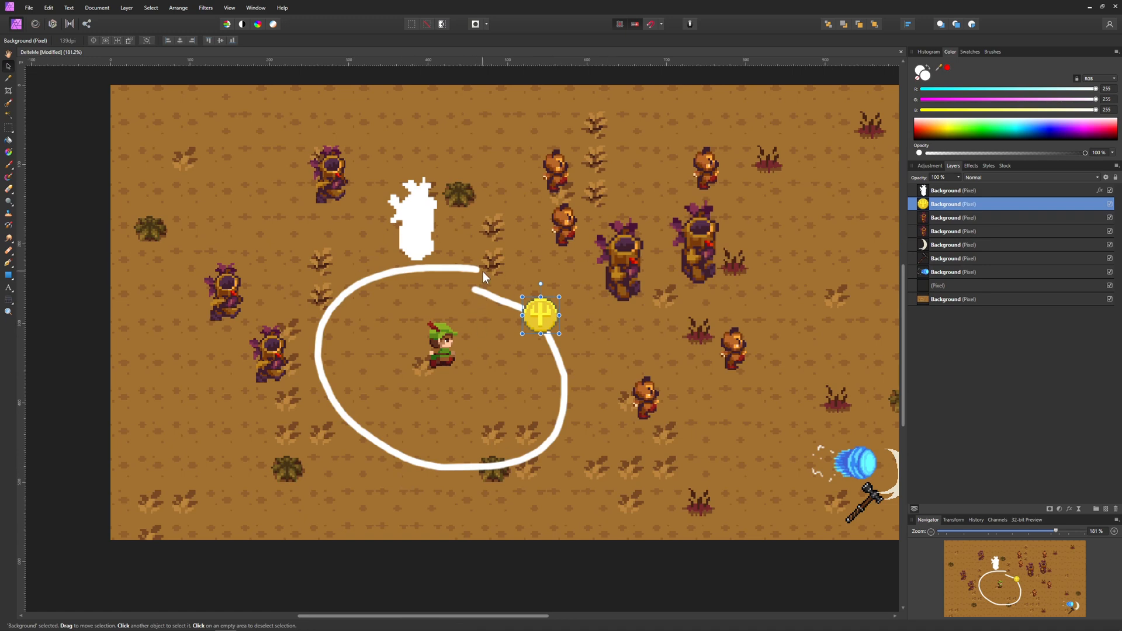
drag(539, 315, 571, 290)
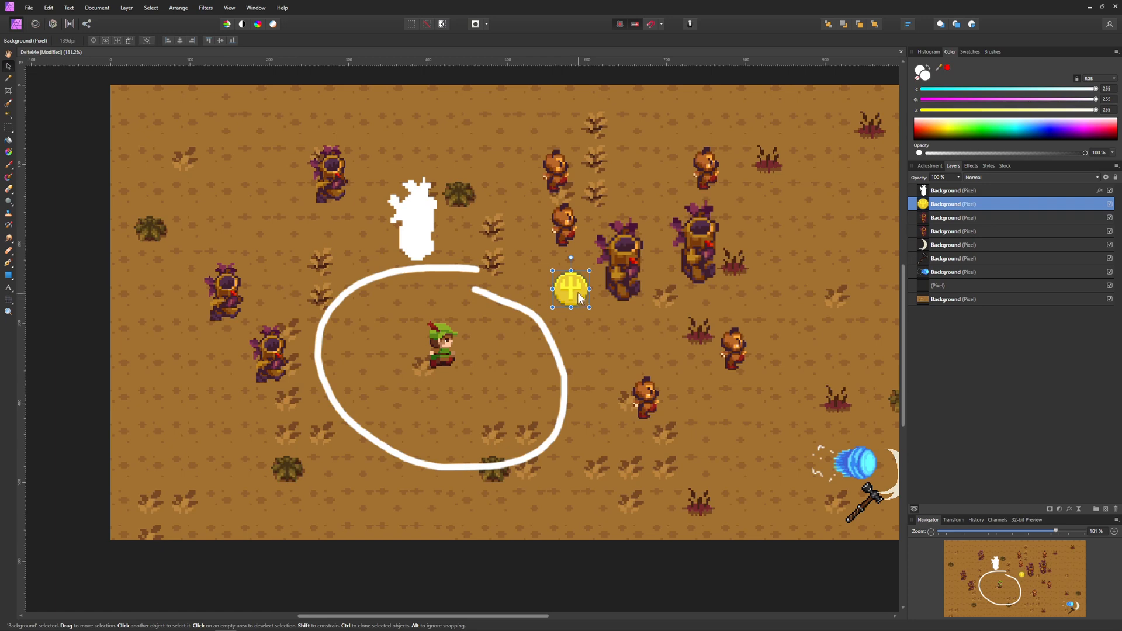
drag(570, 289, 586, 256)
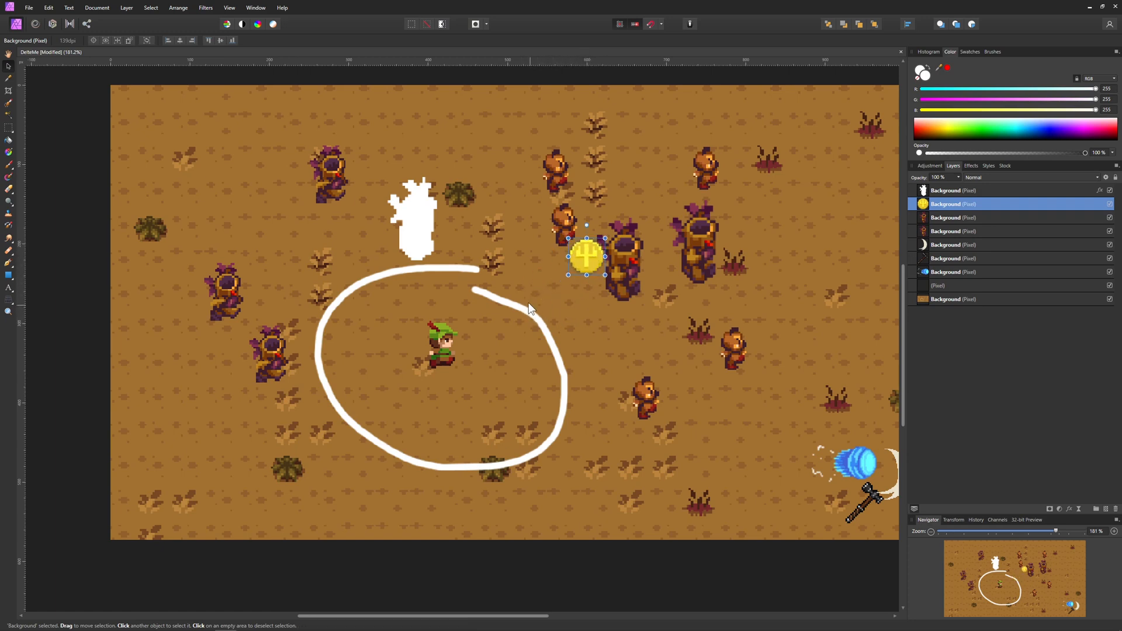
mouse_move(433, 262)
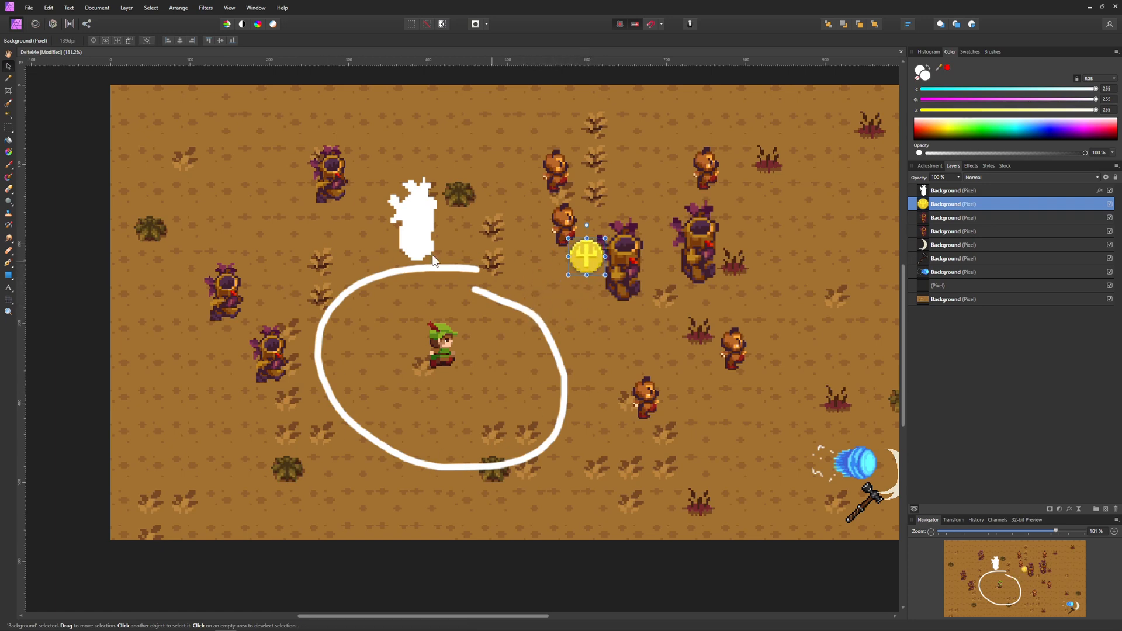
mouse_move(436, 353)
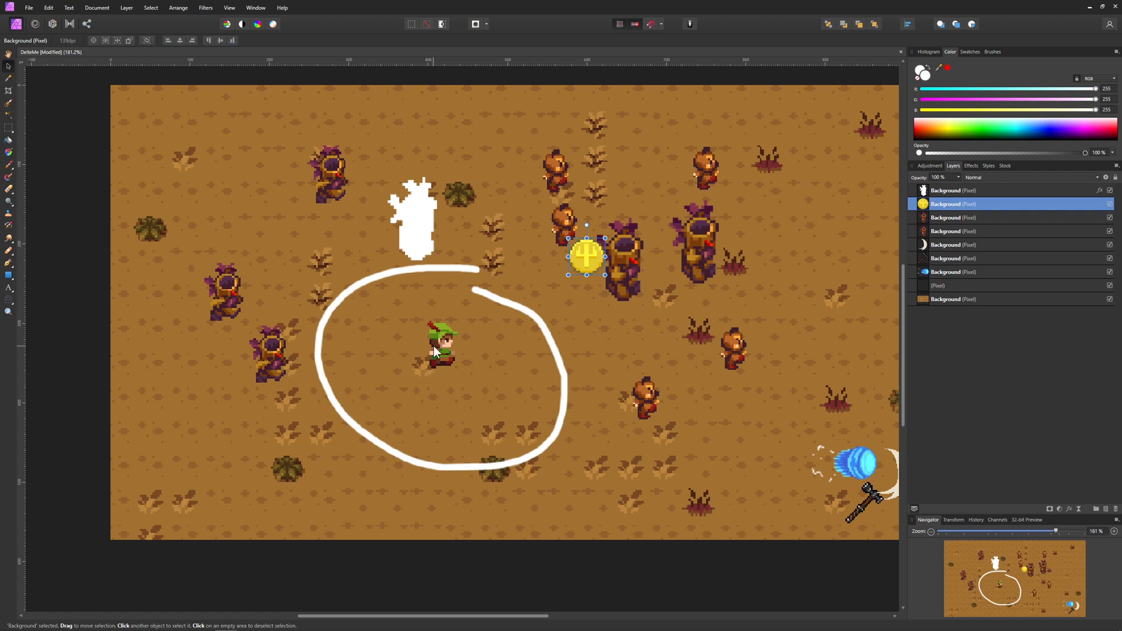
drag(586, 256, 514, 328)
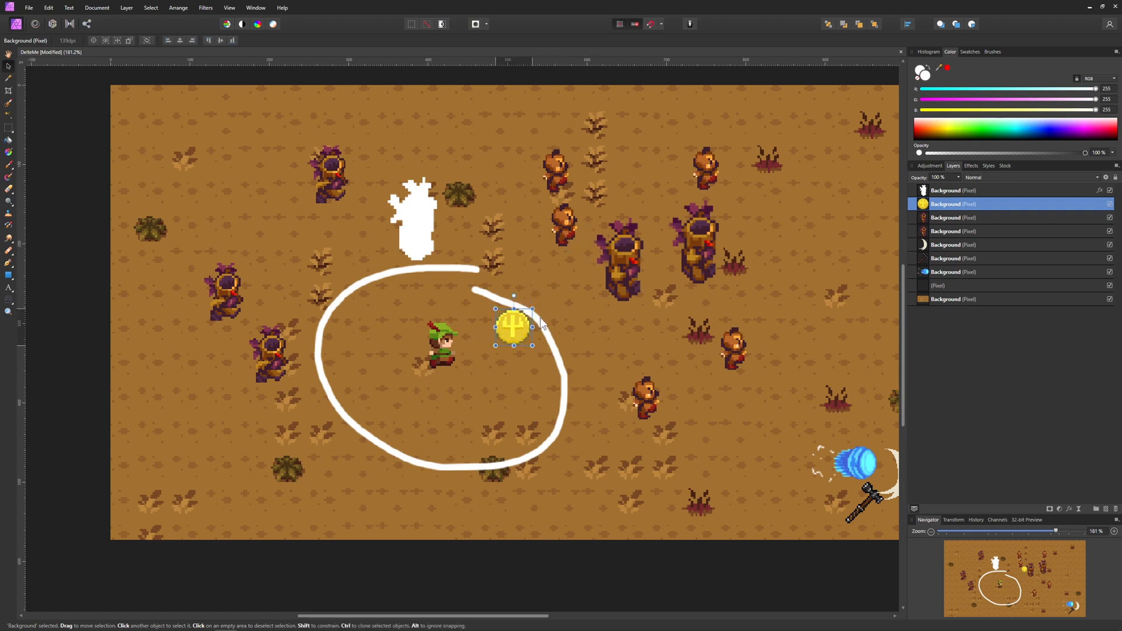
drag(513, 328, 531, 311)
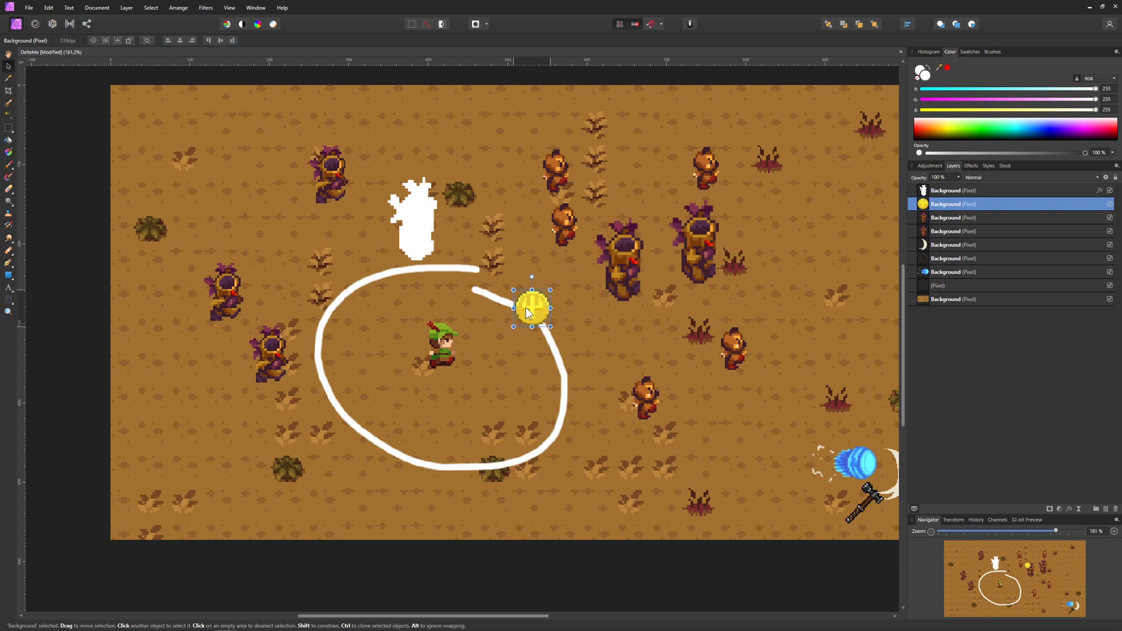
drag(531, 309, 449, 343)
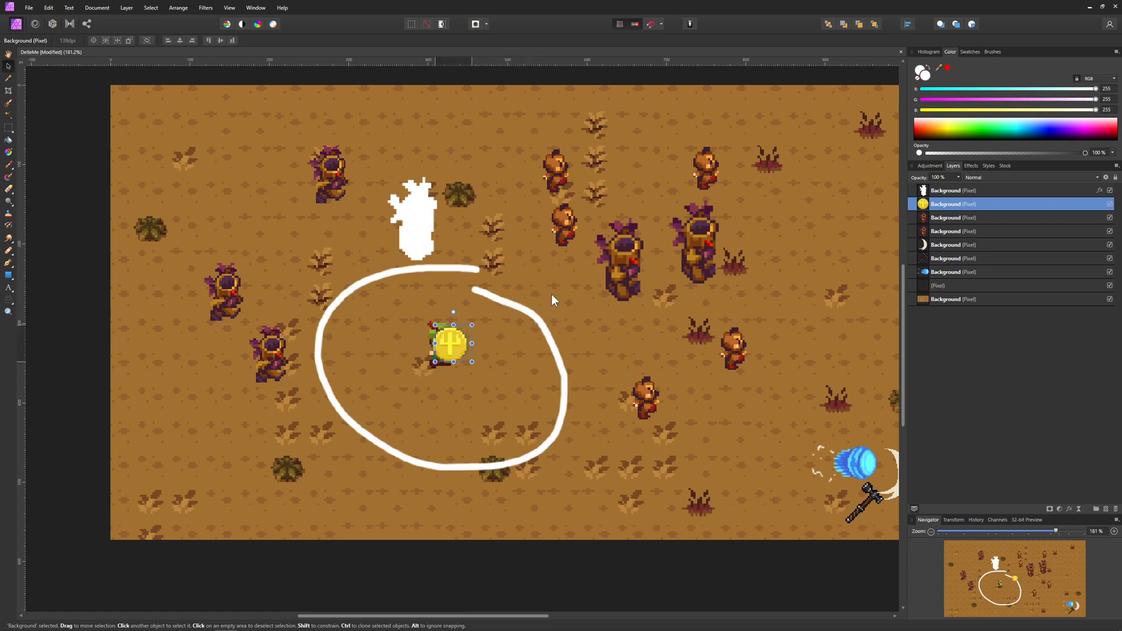
drag(450, 343, 598, 275)
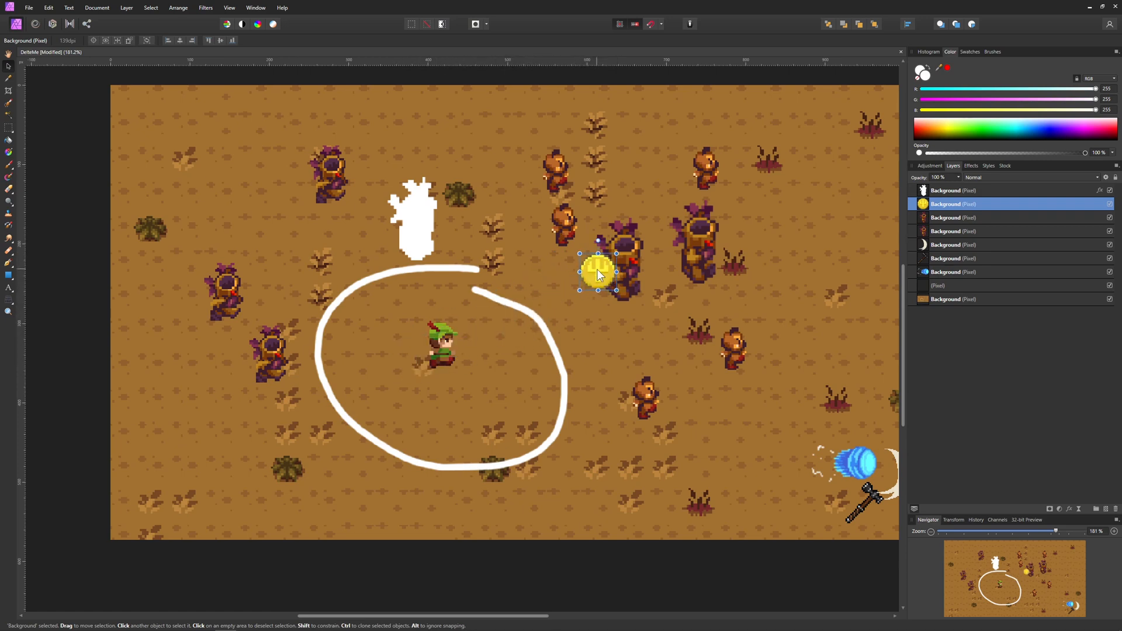
drag(598, 275, 539, 305)
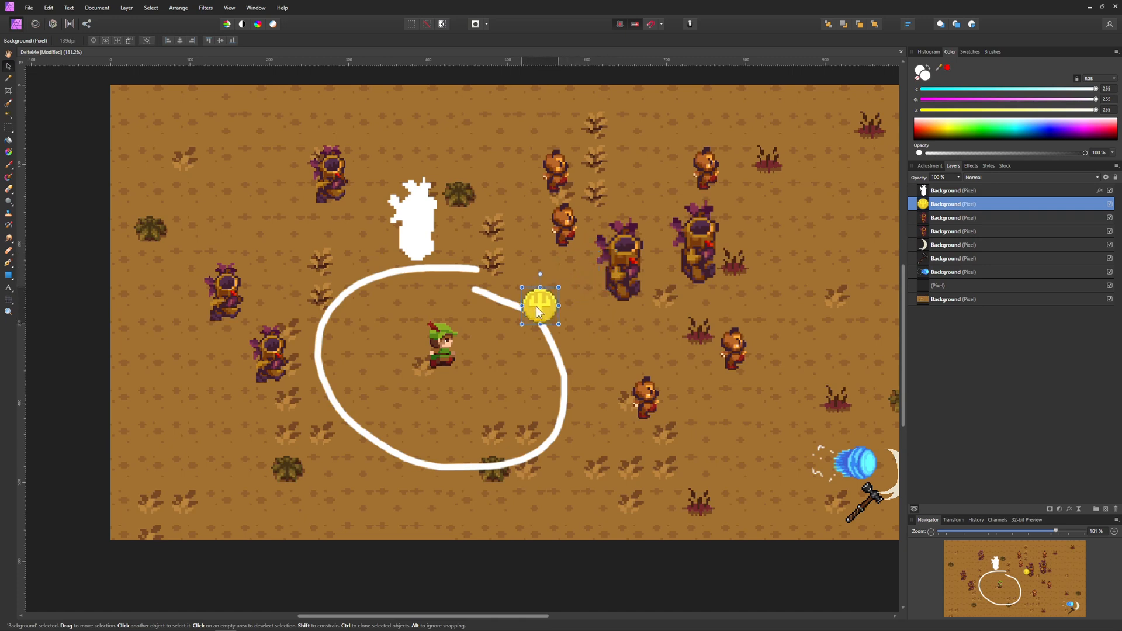
drag(539, 306, 590, 287)
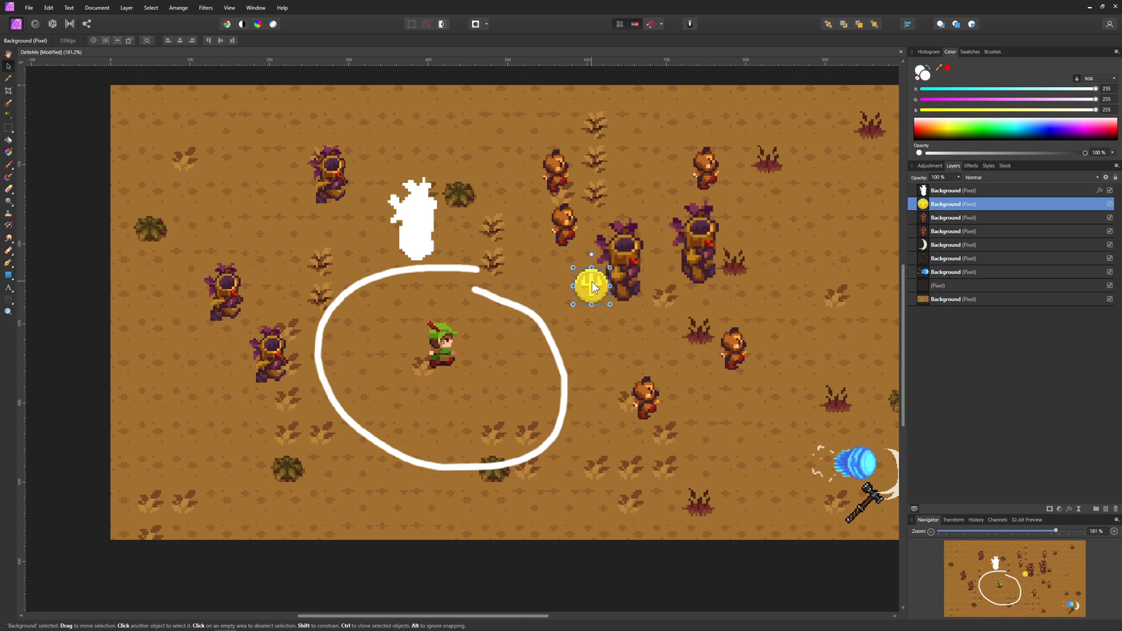
drag(591, 287, 602, 297)
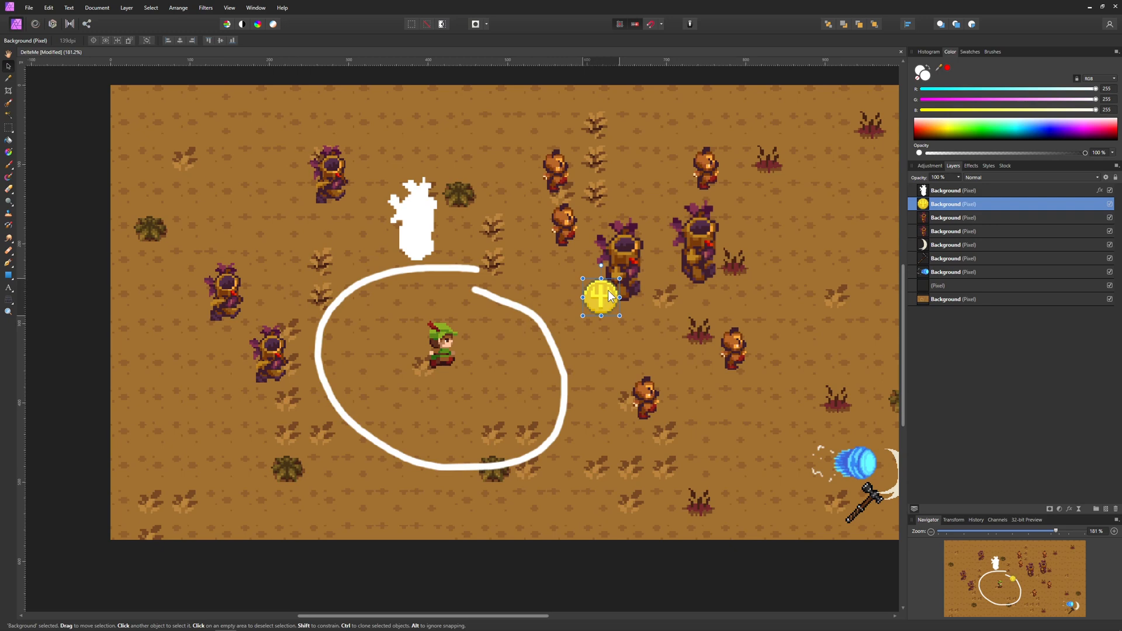
drag(601, 297, 582, 296)
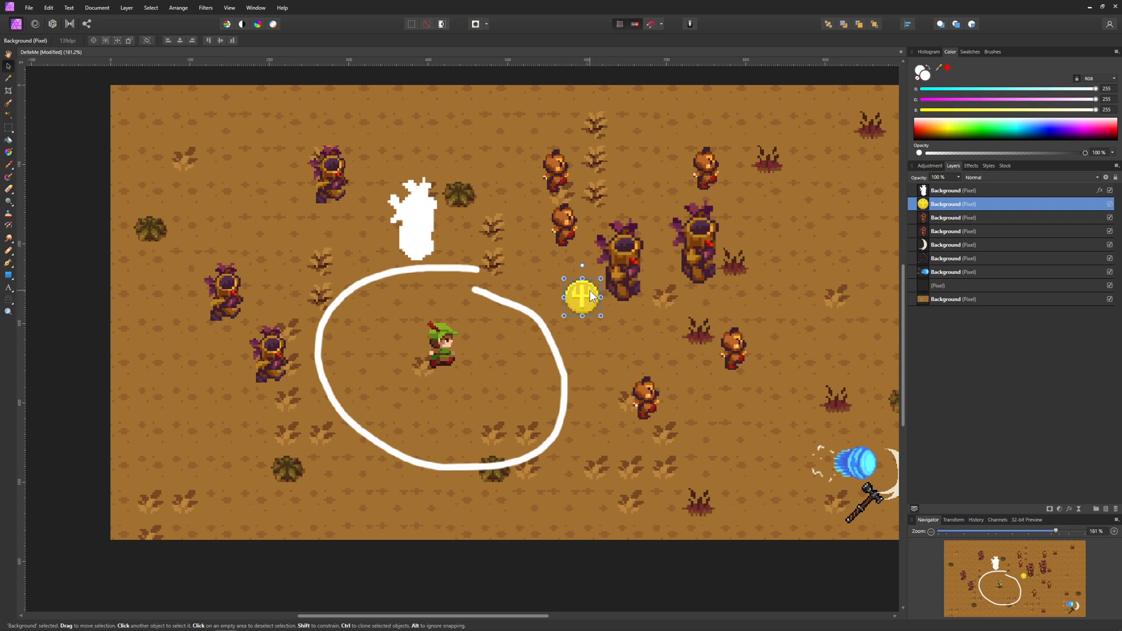
mouse_move(597, 301)
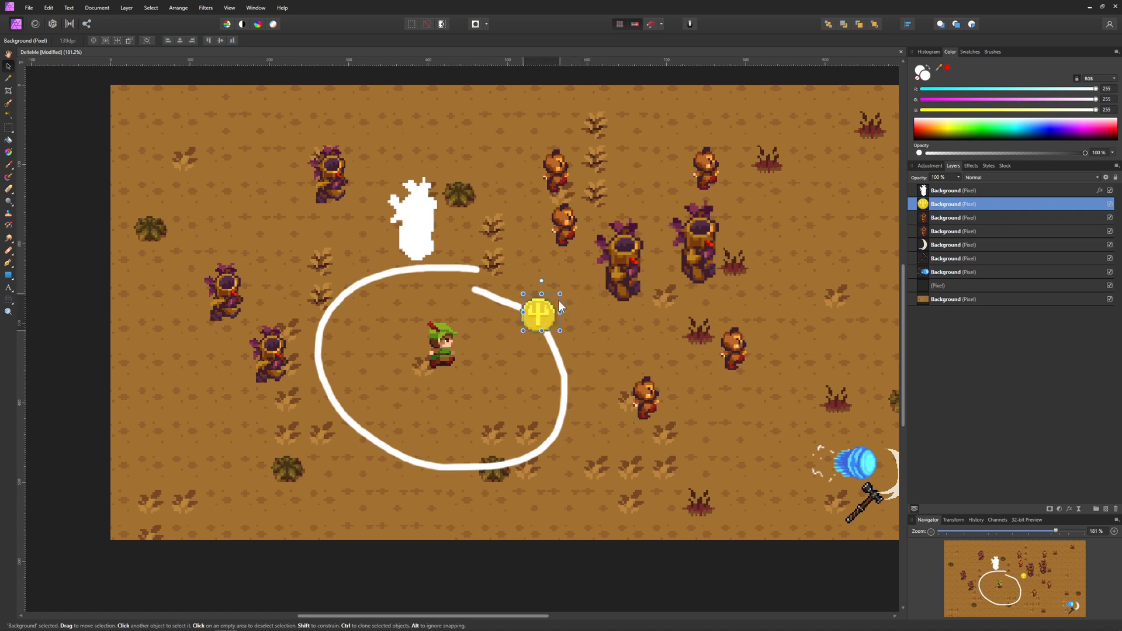
drag(541, 312, 571, 289)
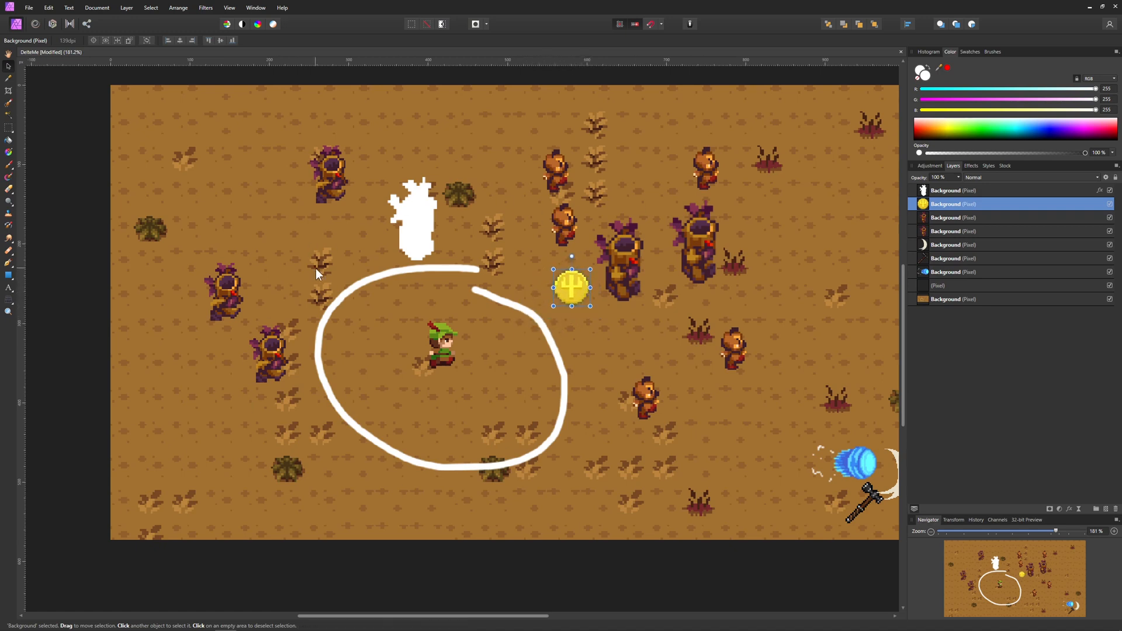
mouse_move(500, 328)
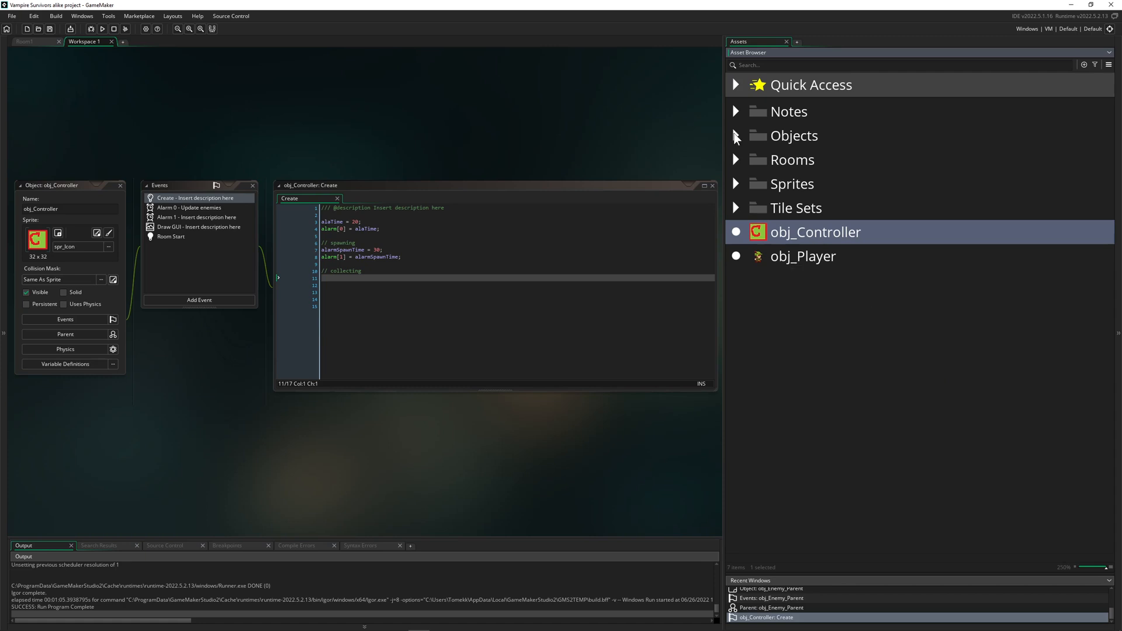
- Show the project's objects in the Asset Browser and bring up the asset creation menu
click(735, 135)
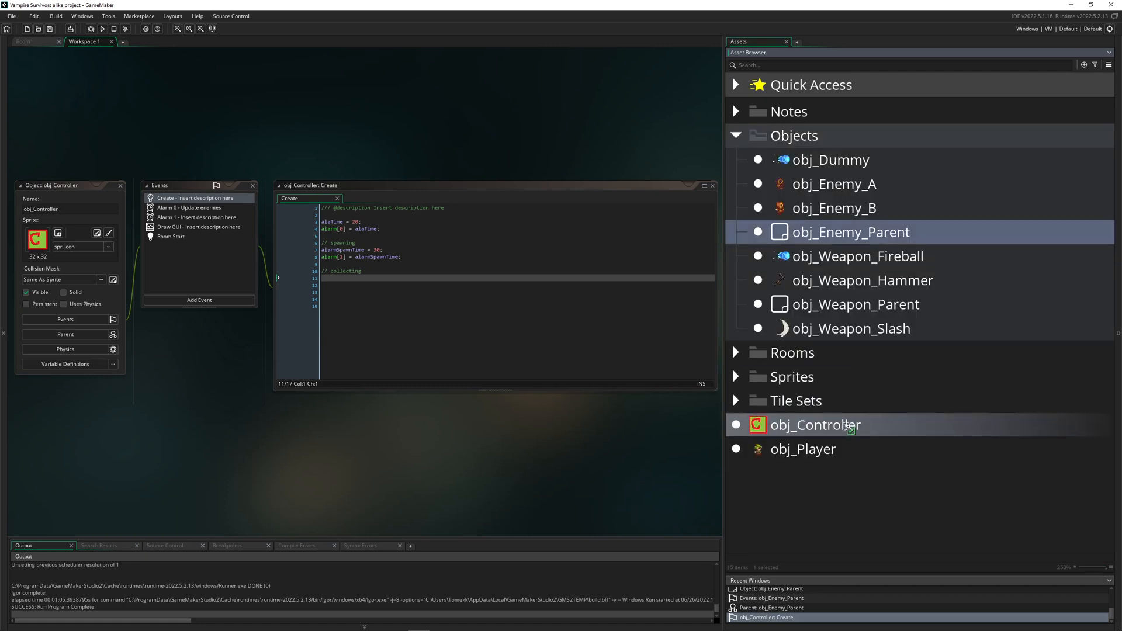
click(736, 135)
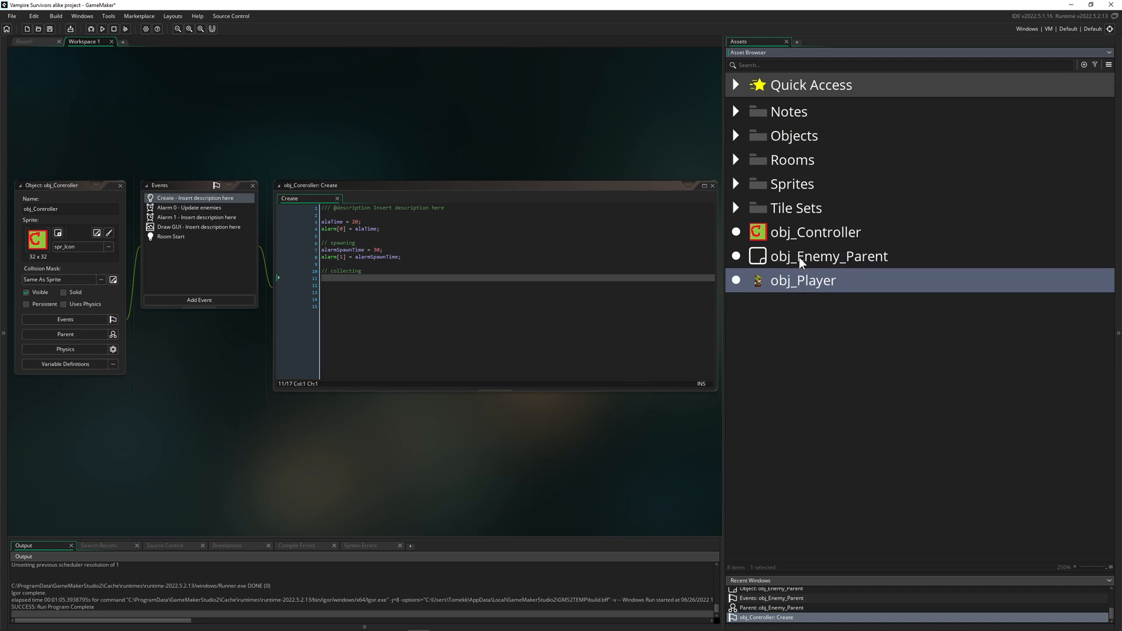
click(829, 256)
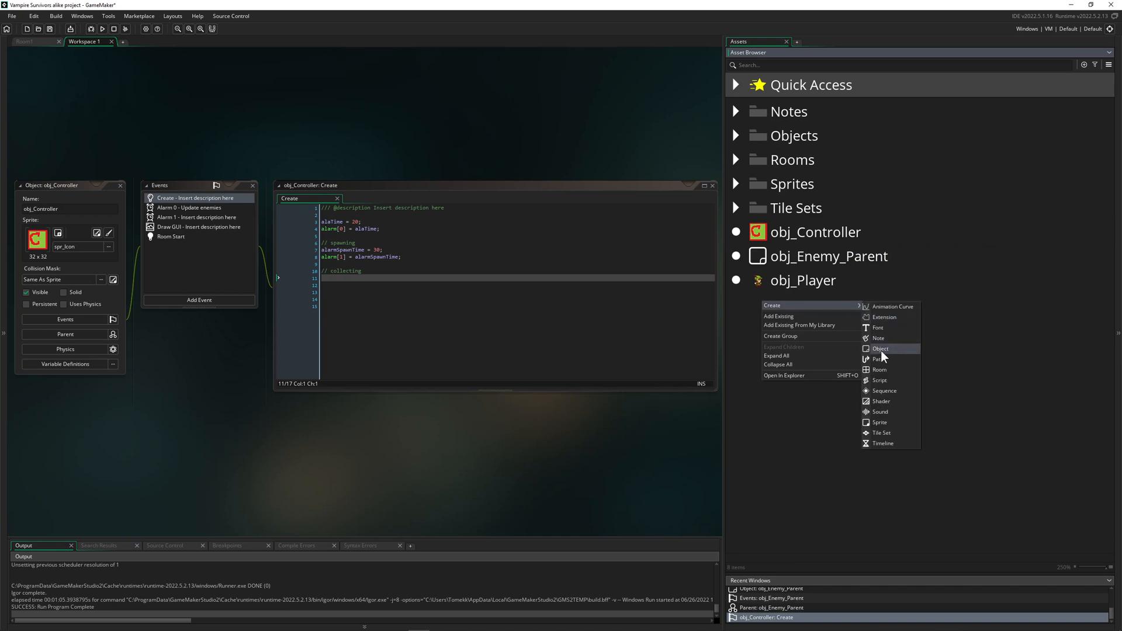
- Create a new object named obj_Coin, close its editor, then reopen it
click(881, 348)
text(obj)
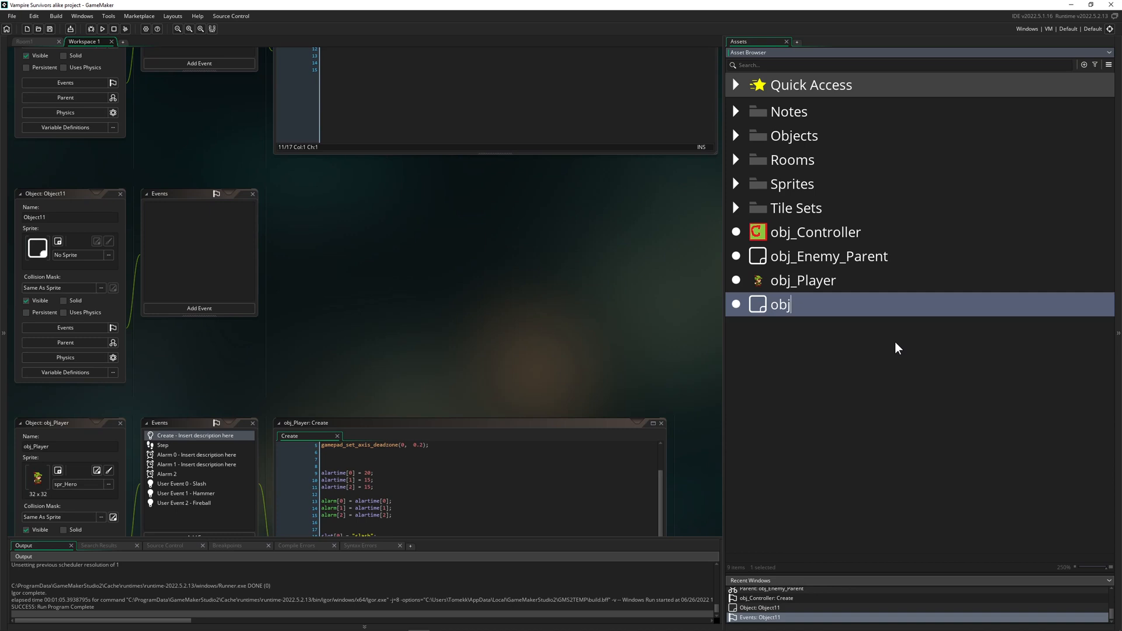
text(_Coi)
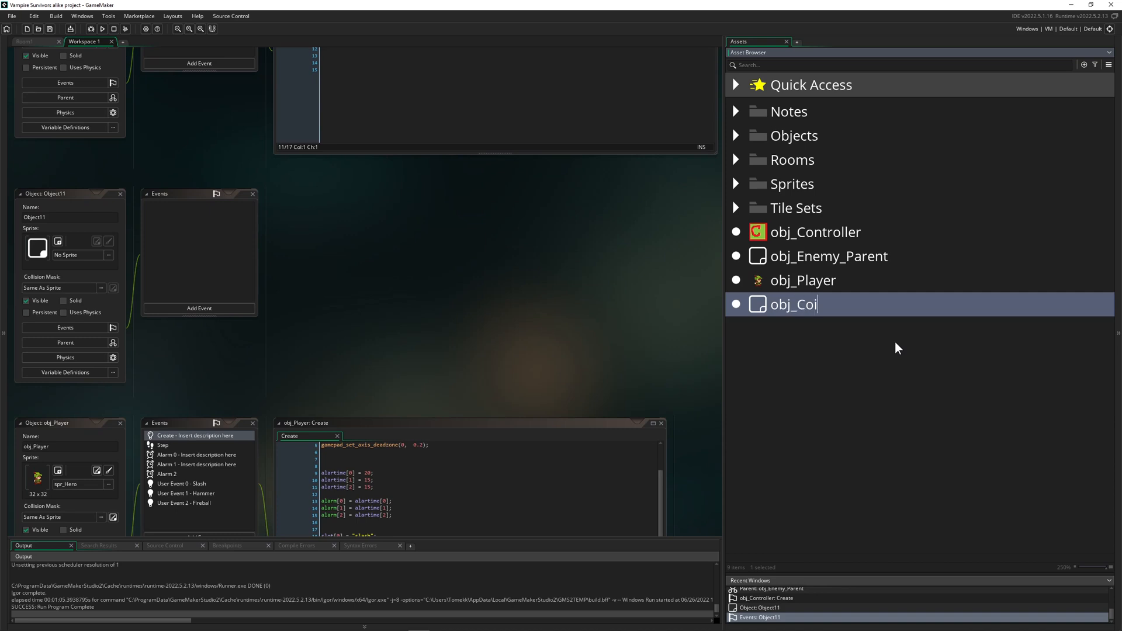
click(735, 184)
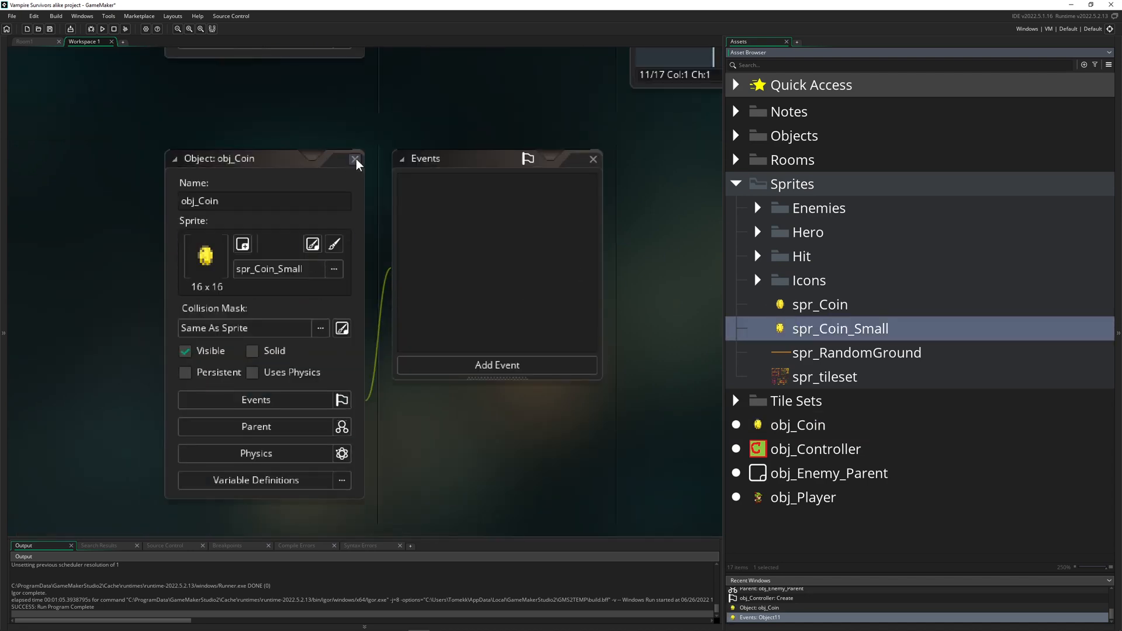
click(355, 160)
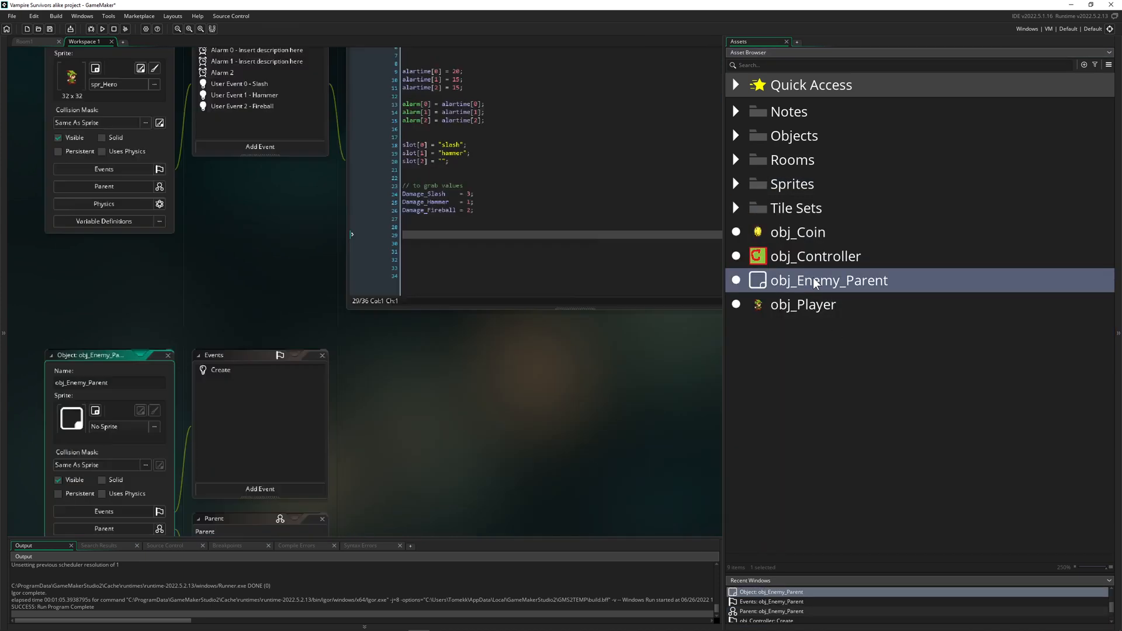
double_click(798, 232)
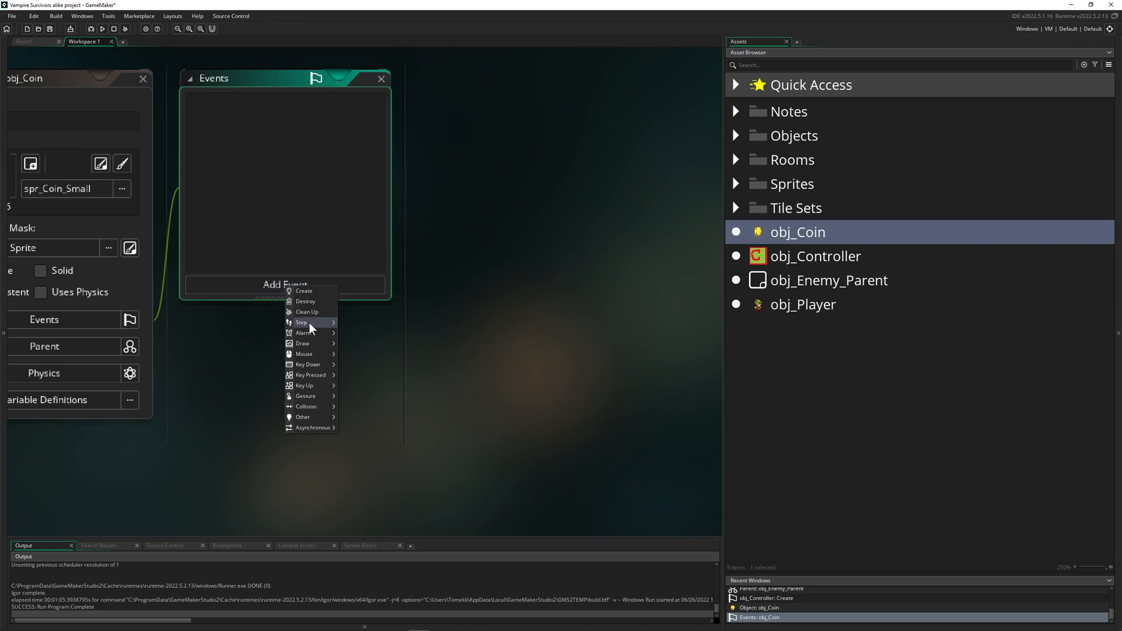
- Add a Step event to obj_Coin with move_towards_point(obj_Player.x, obj_Player.y, 2)
click(302, 322)
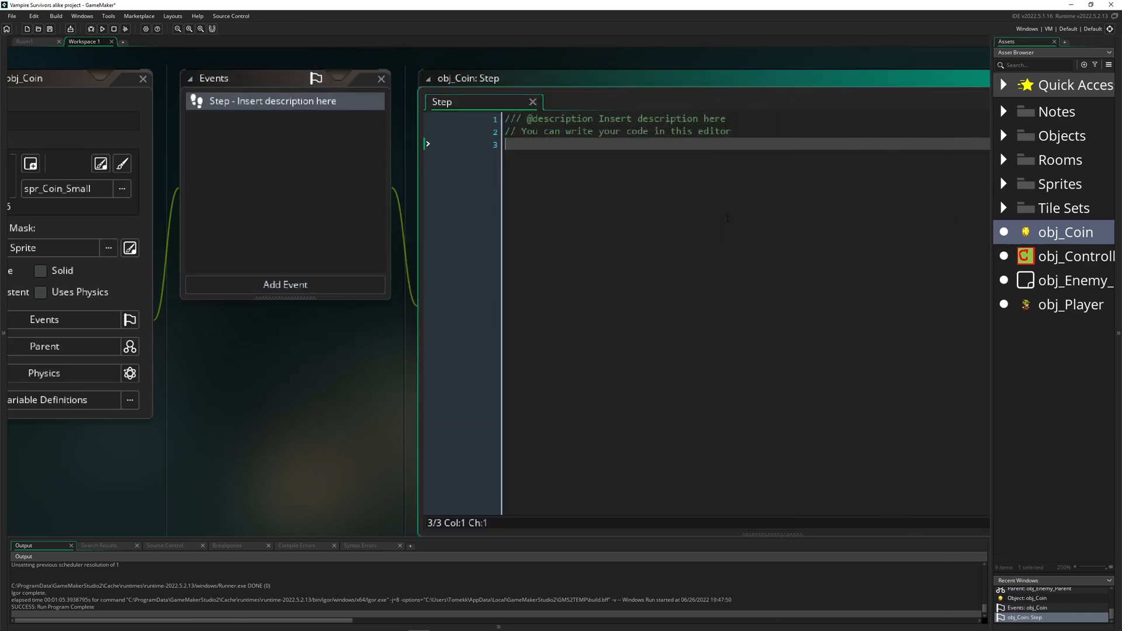
text(move_towards_point()
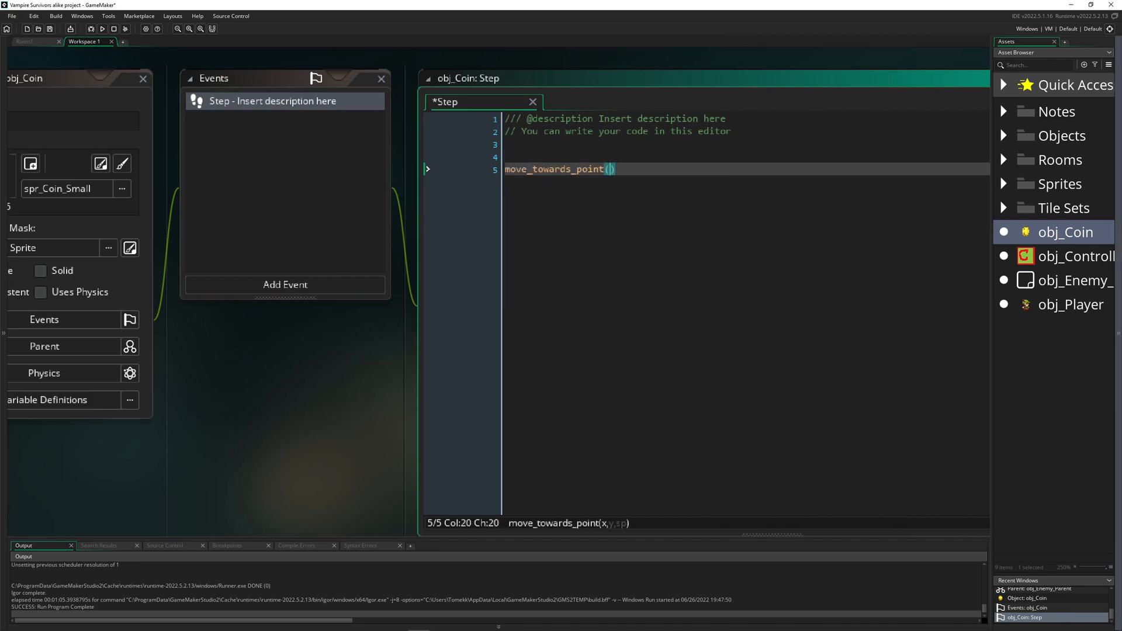
double_click(1070, 305)
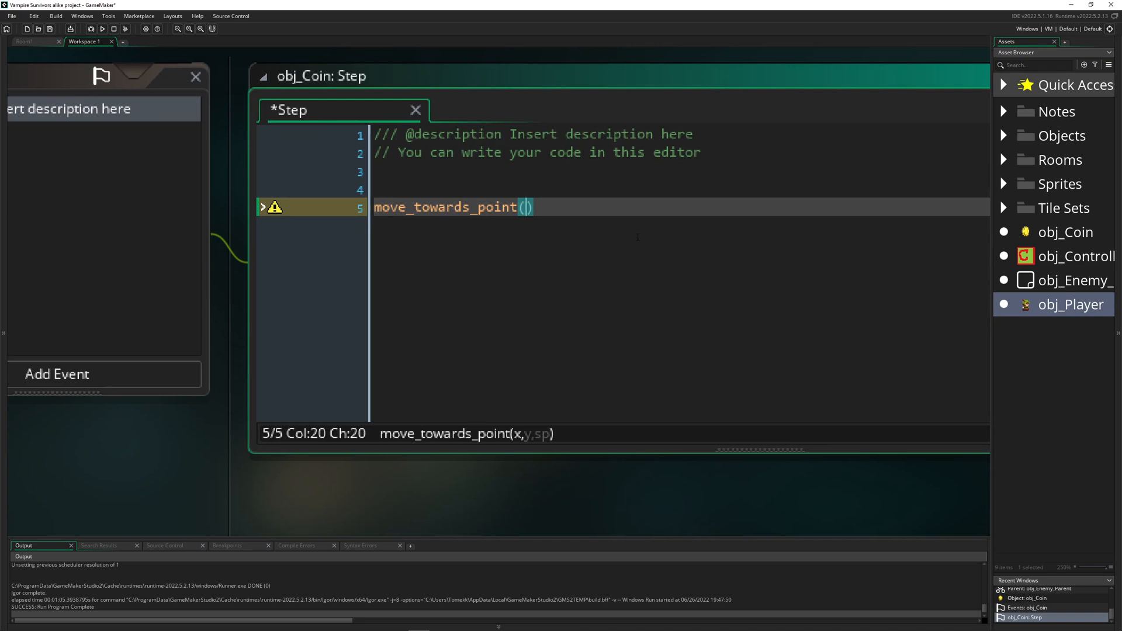
text(obj_Player.x)
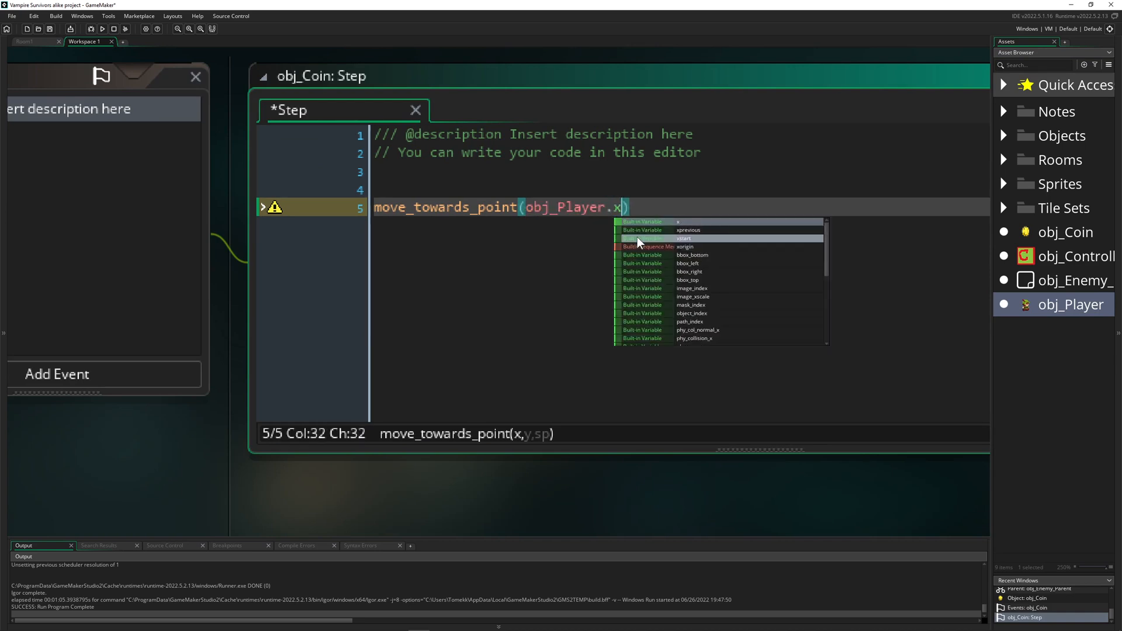
text(, obj_Player.y)
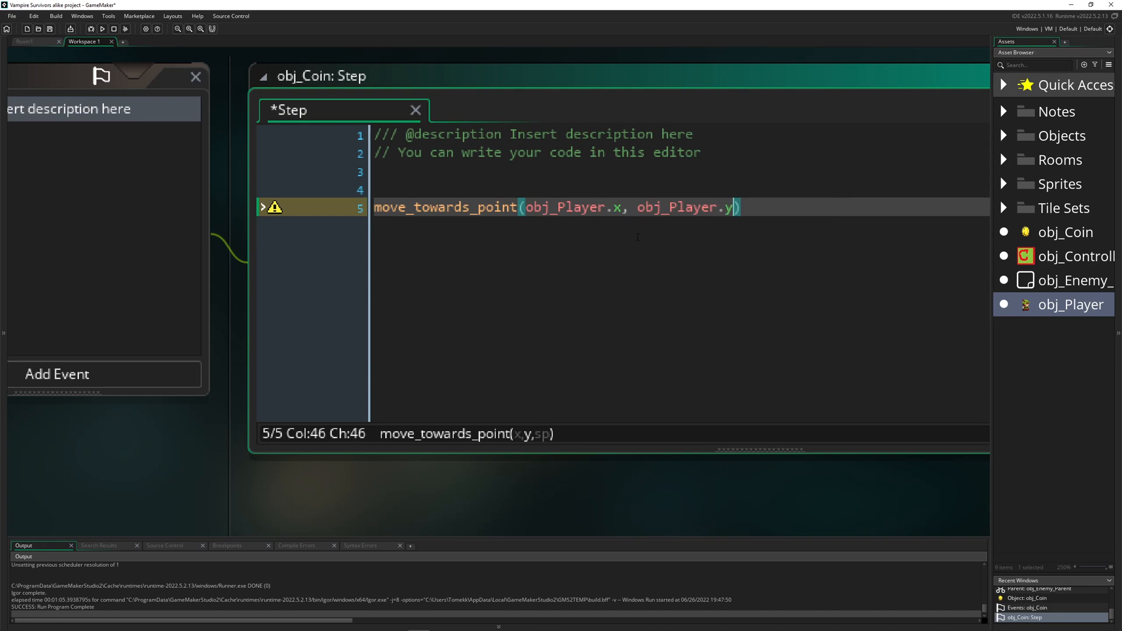
text(, 2)
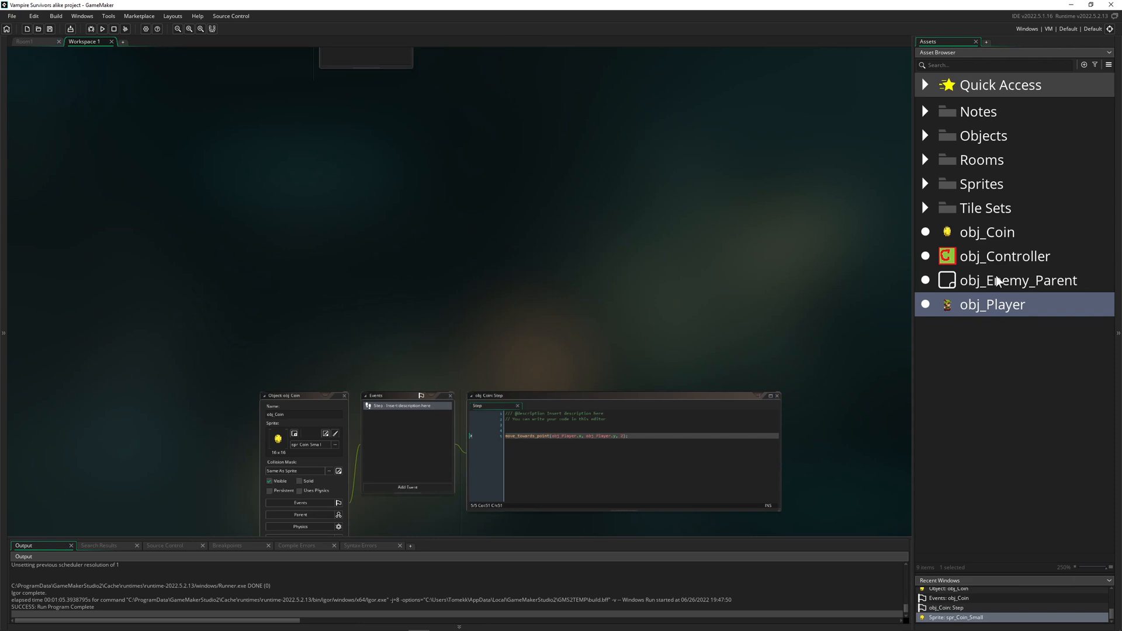
- Open obj_Enemy_Parent and add a Destroy event alongside its existing Create event
double_click(1019, 280)
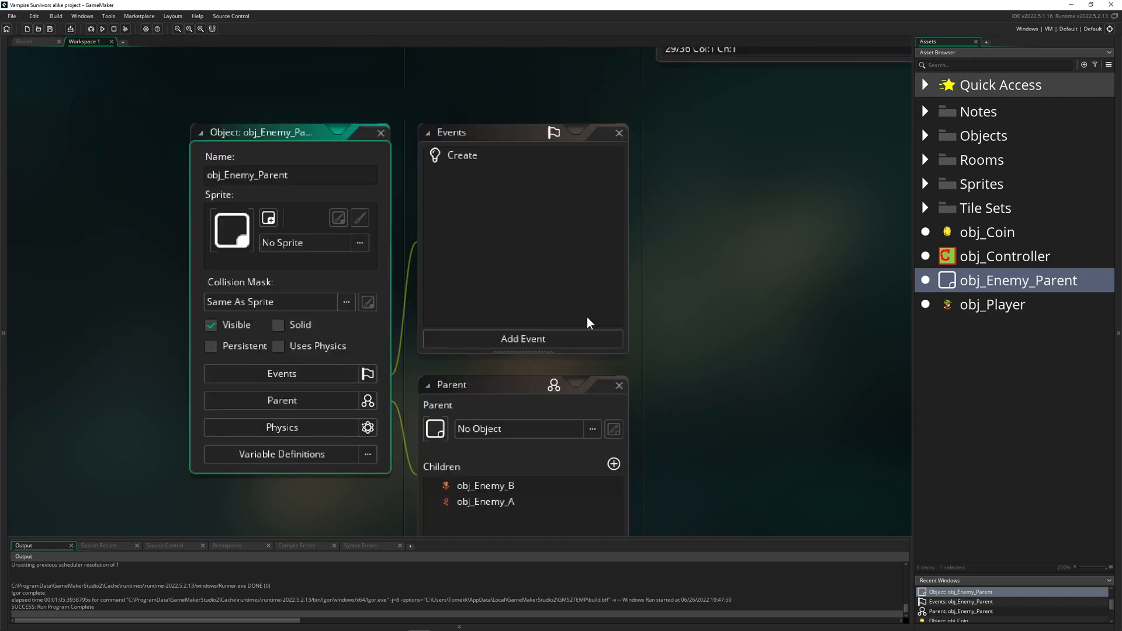
click(522, 339)
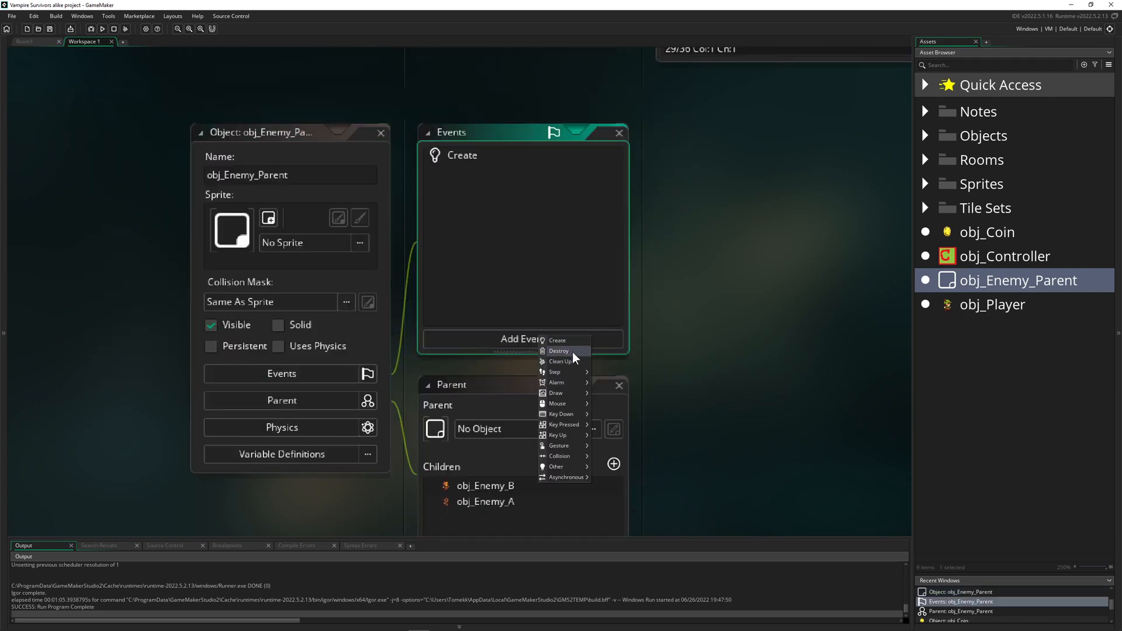
click(558, 351)
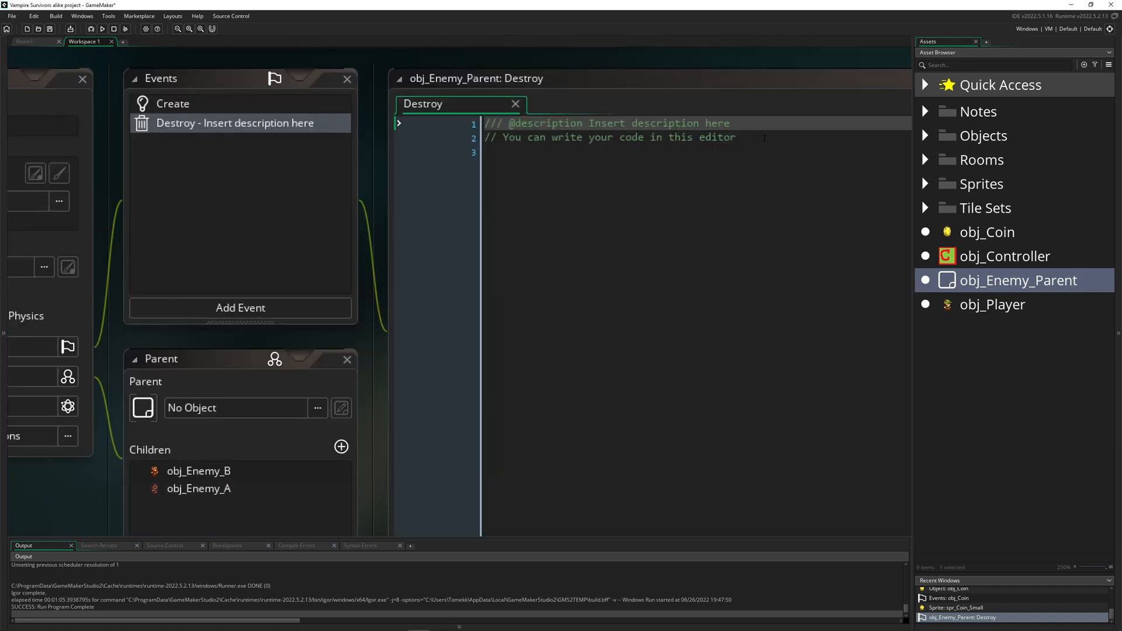
- In the Destroy event, write instance_create_layer(x, y, "Instances", obj_C...) using autocomplete
text(imns)
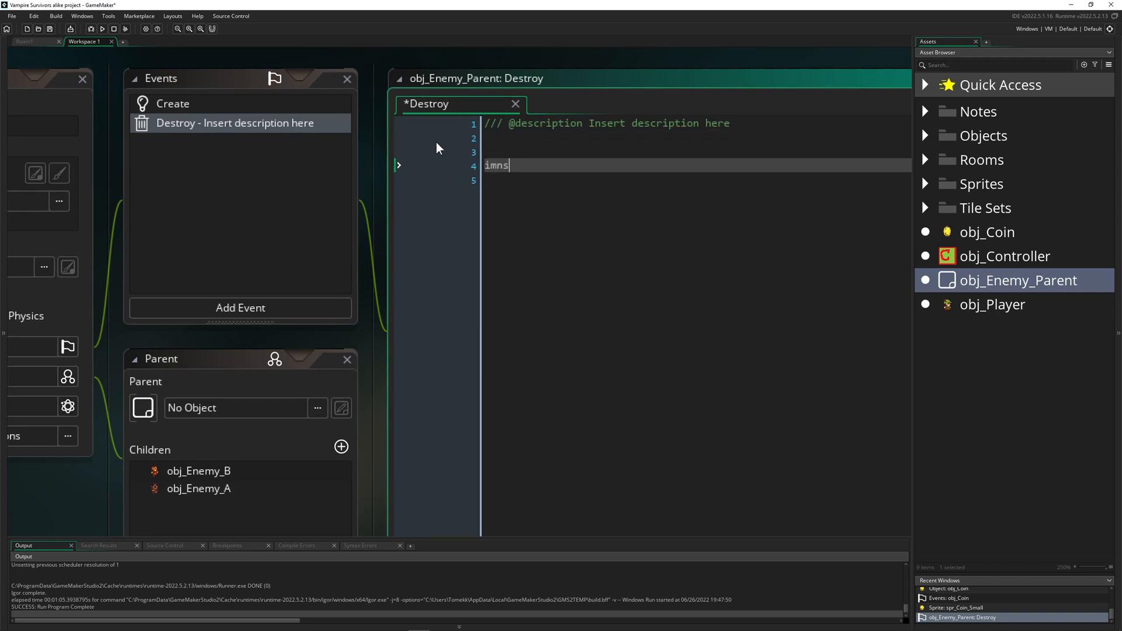
text(instanec_De)
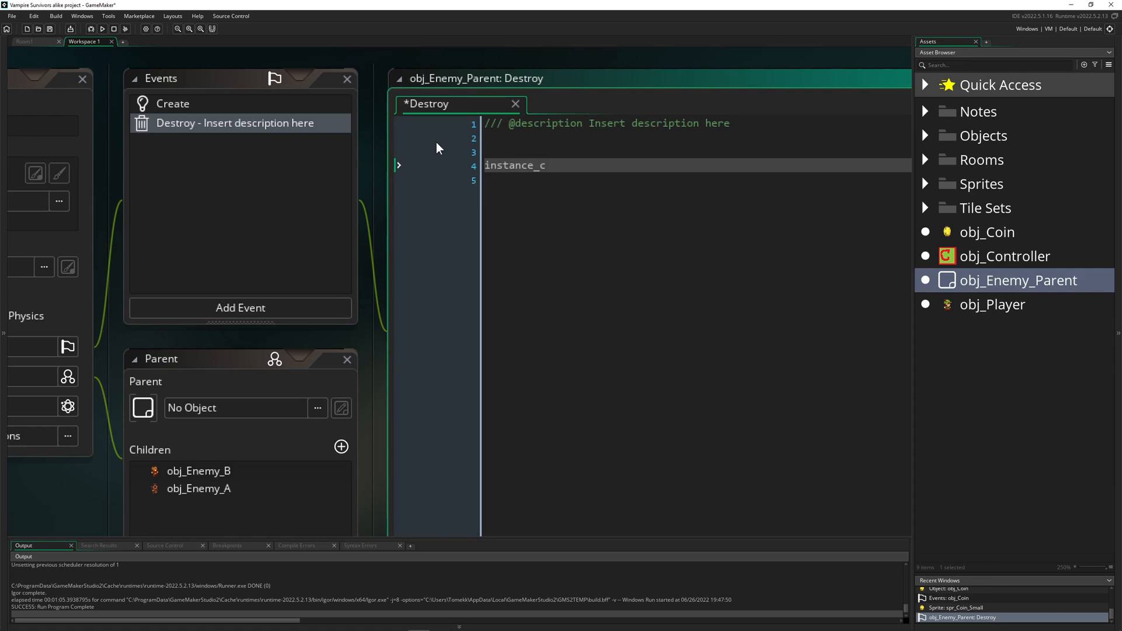
text(r)
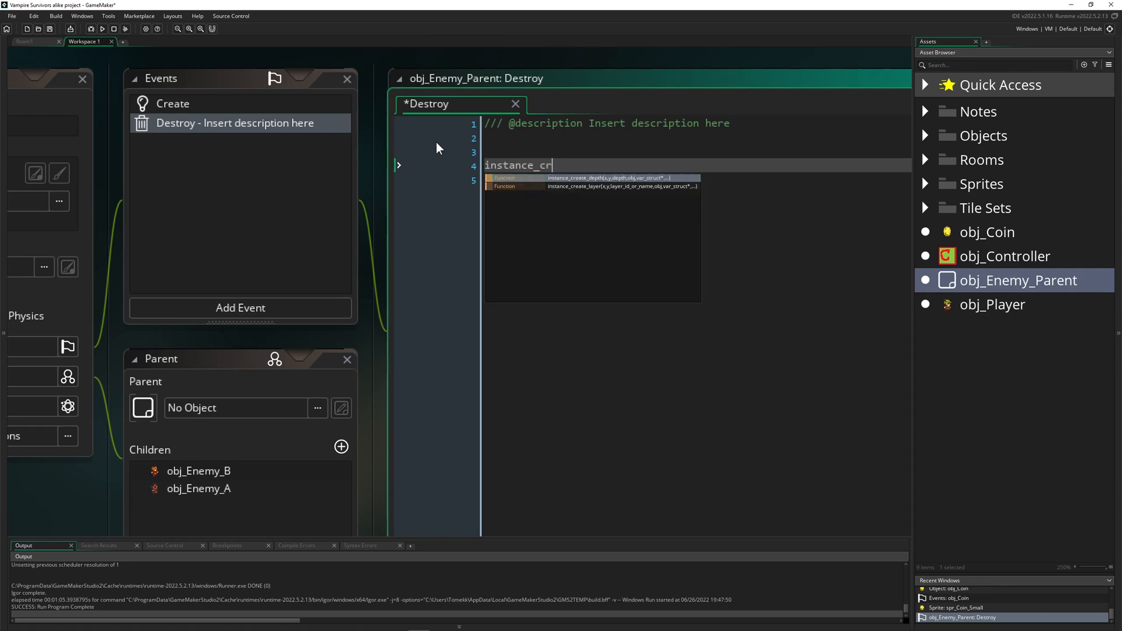
click(621, 187)
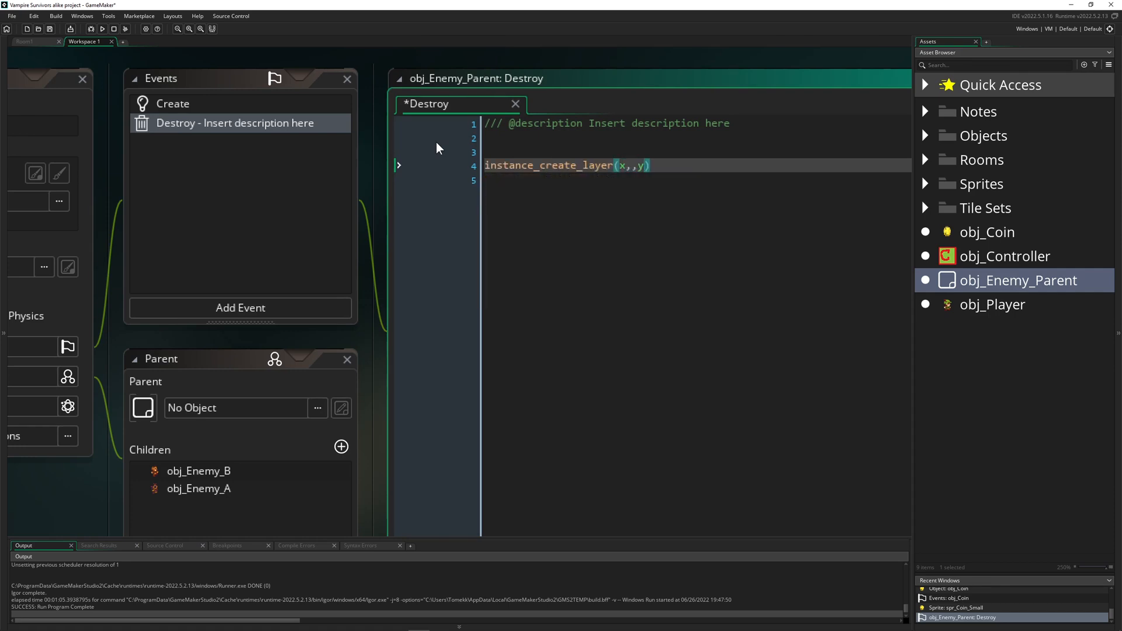
key(Backspace)
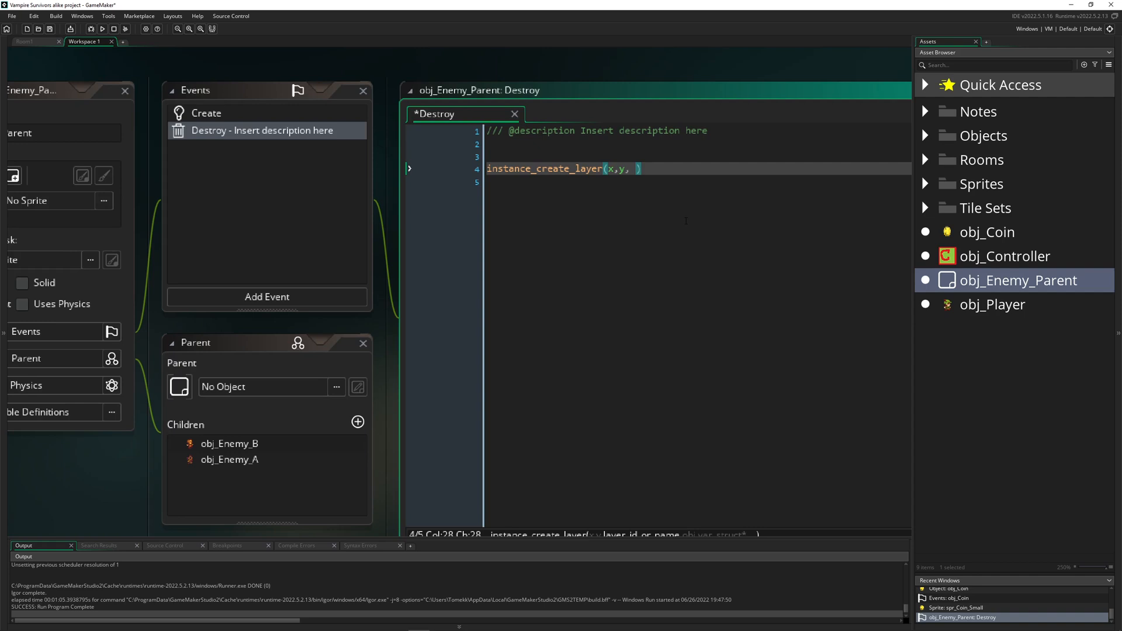
text(")
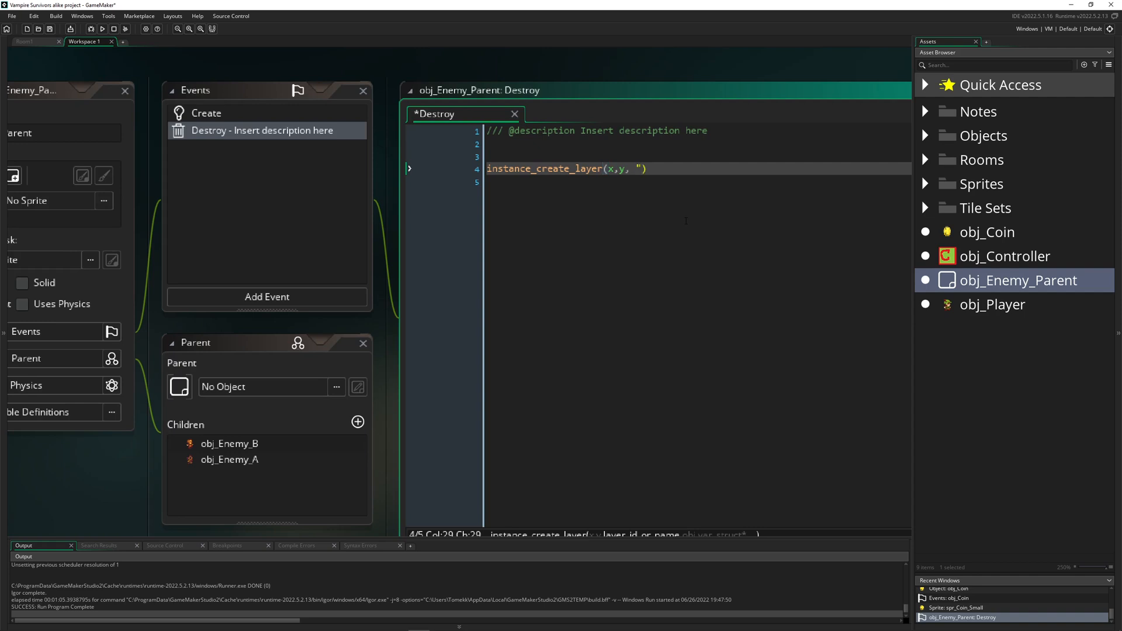
text(Instances", o)
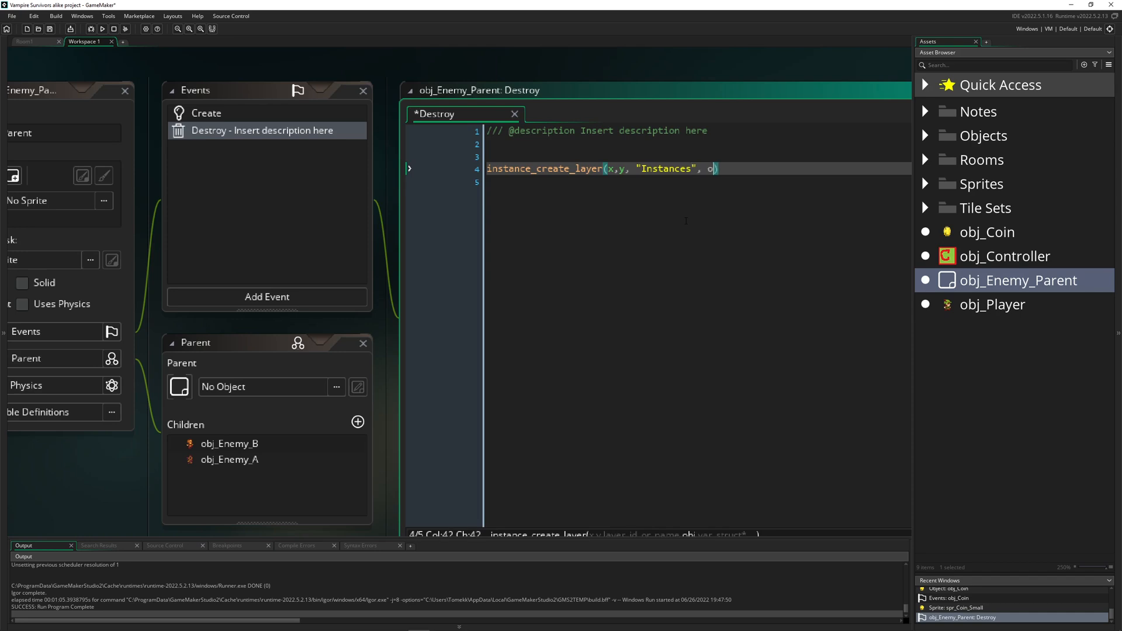
text(bj_c)
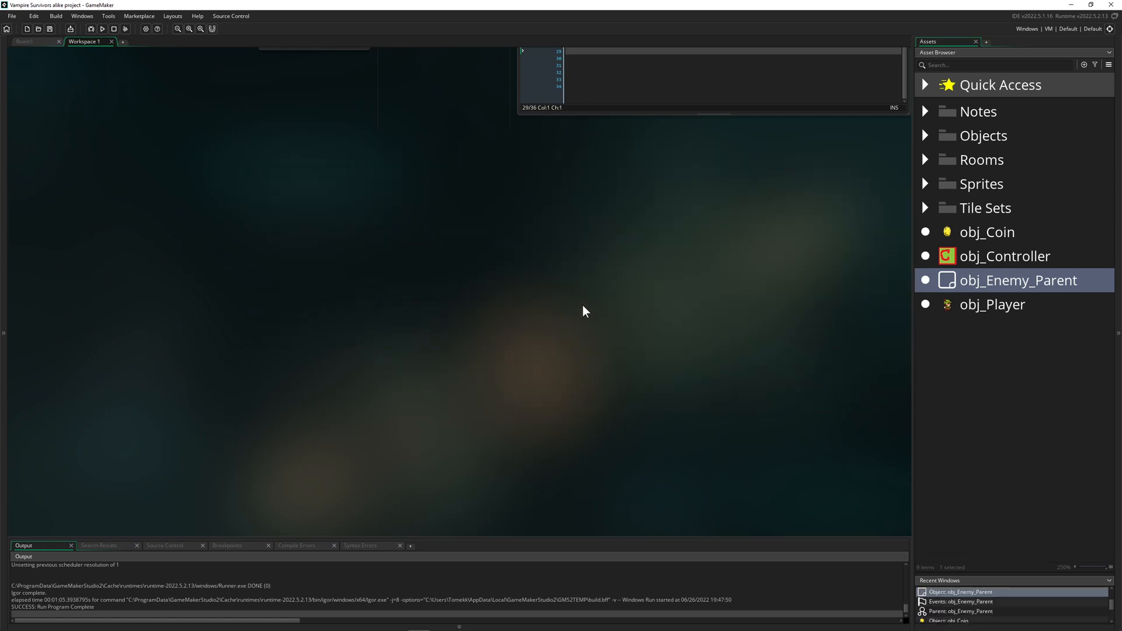
- Reopen obj_Coin's object editor from the Asset Browser
click(106, 29)
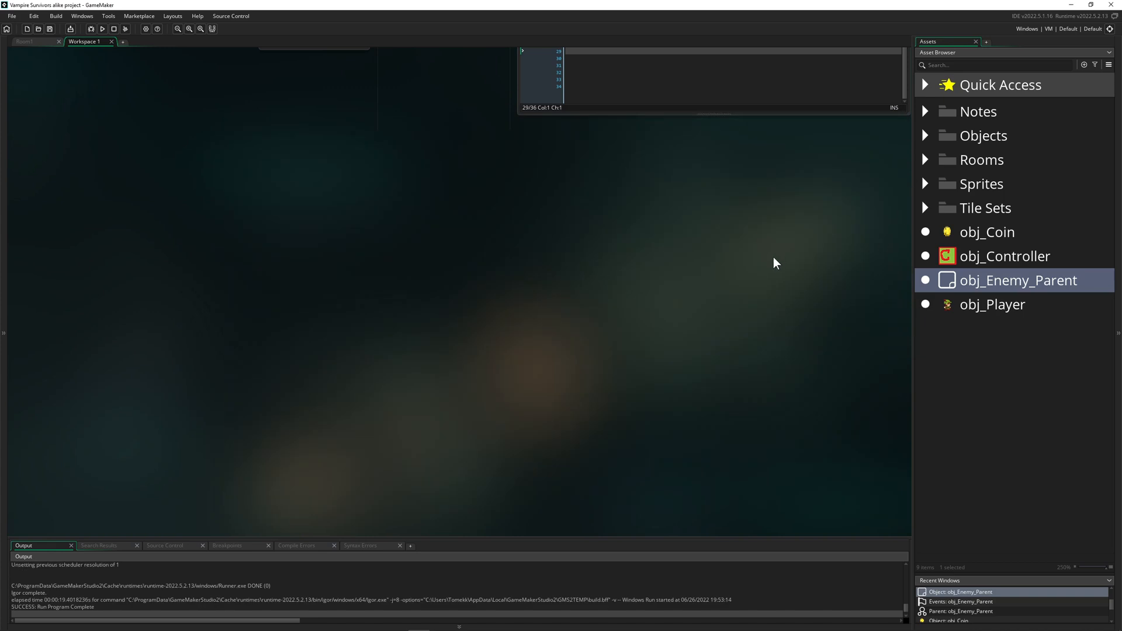
double_click(992, 304)
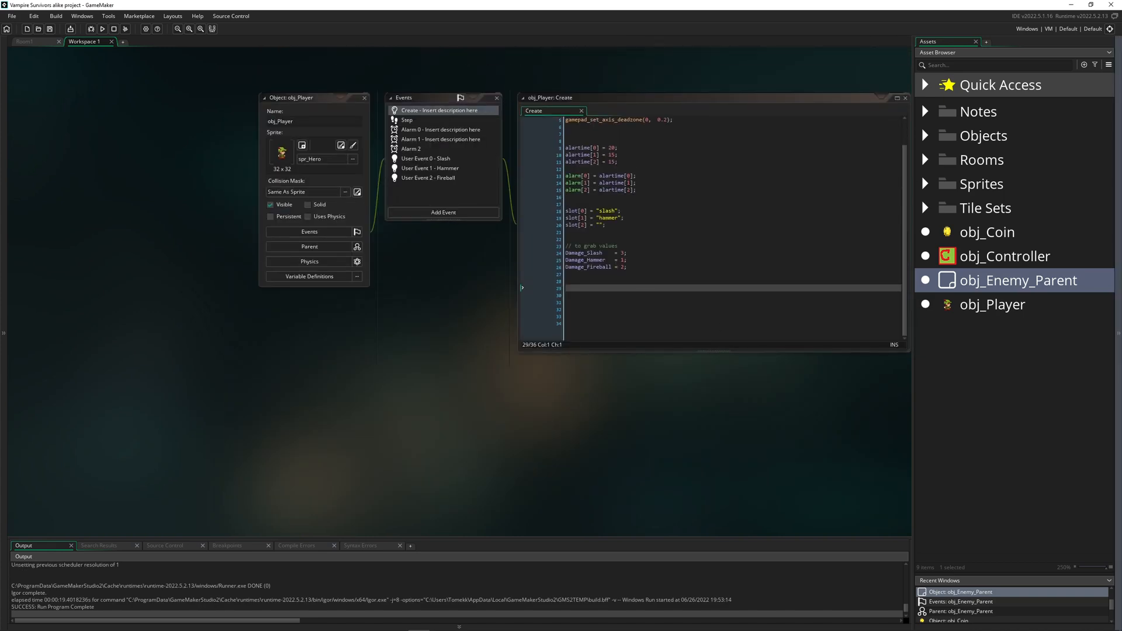
mouse_move(987, 183)
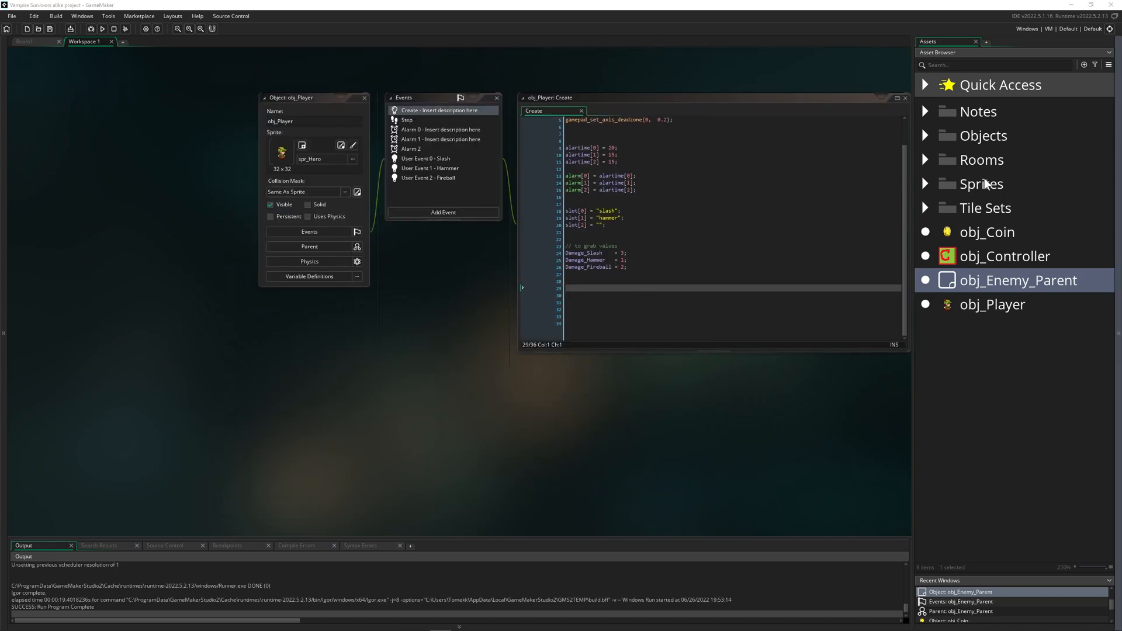
double_click(987, 232)
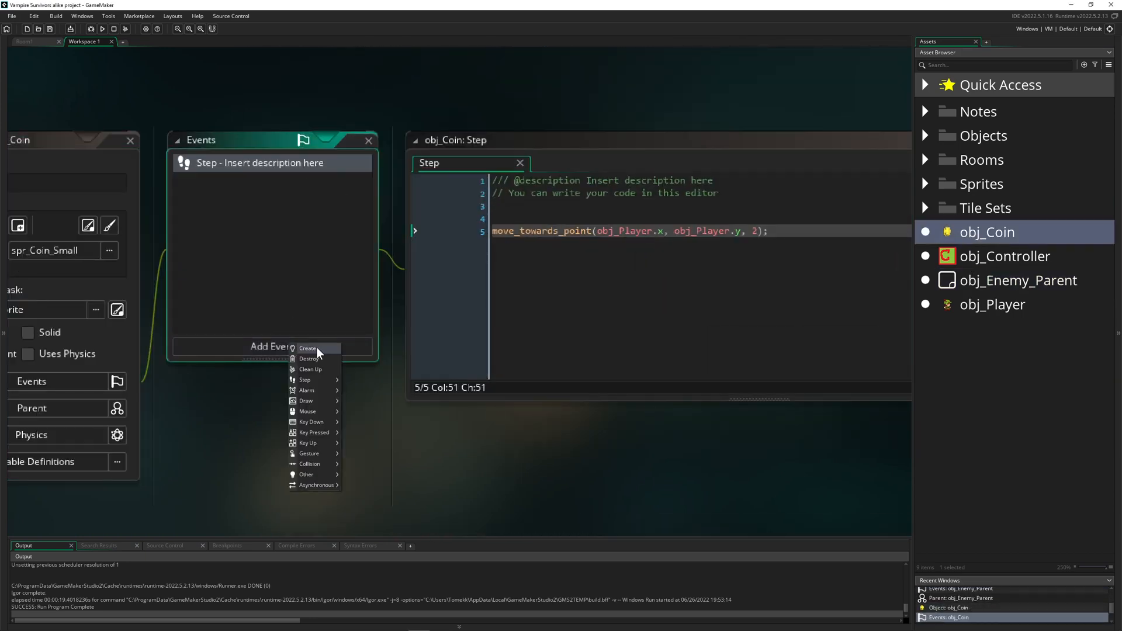
- Add a Create event setting canFly = false, and start wrapping the Step movement in if (canFly == true) {
click(307, 348)
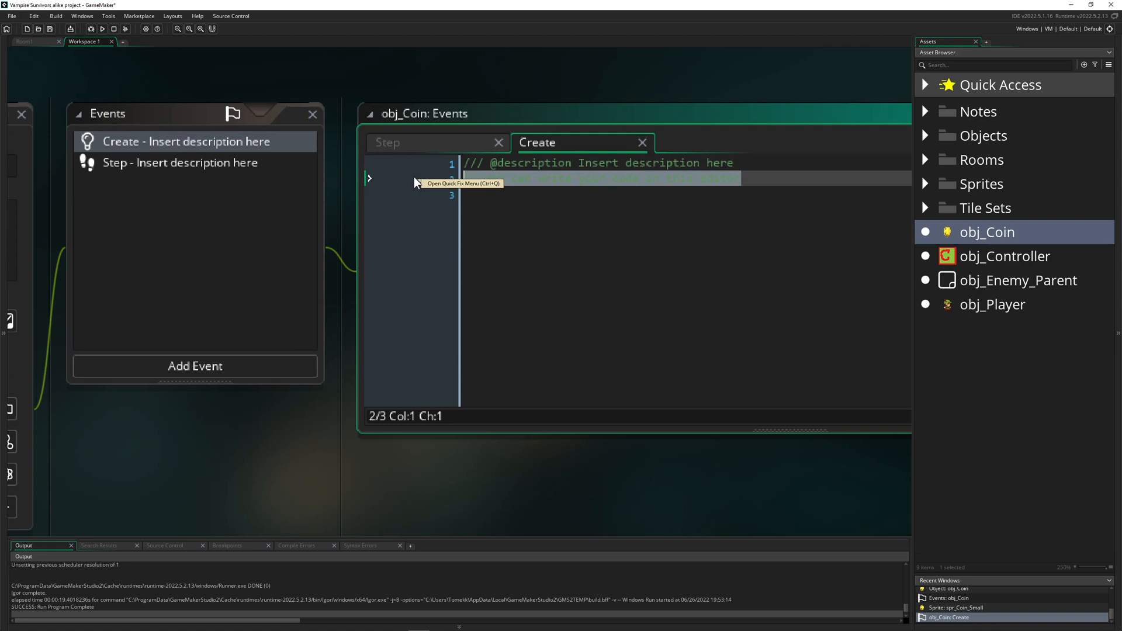
text(canFly = false;)
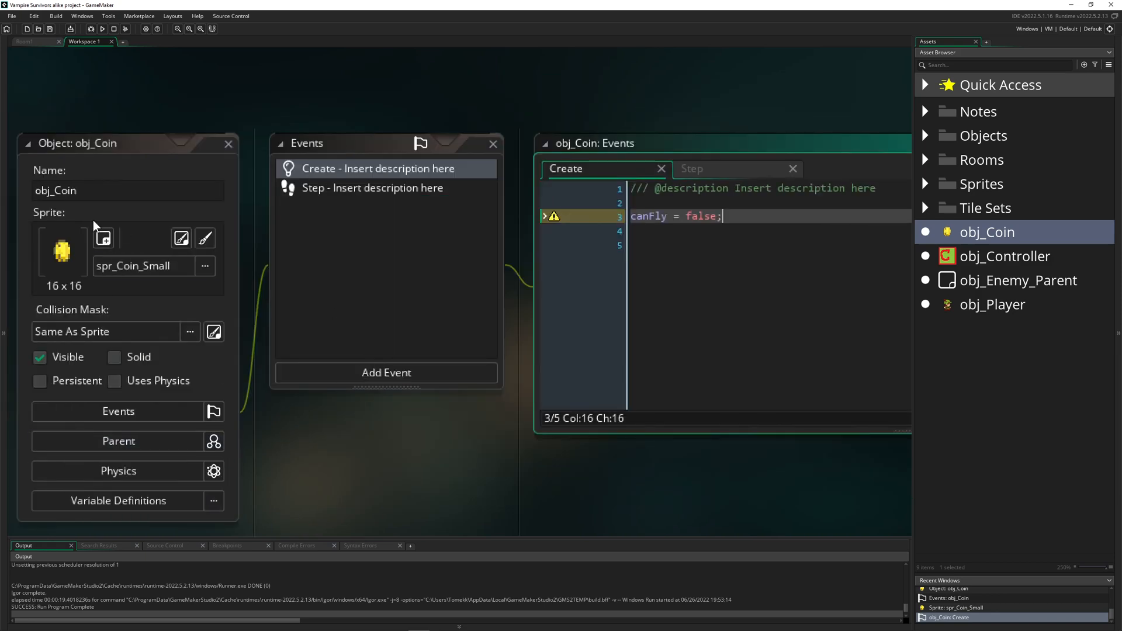
click(373, 188)
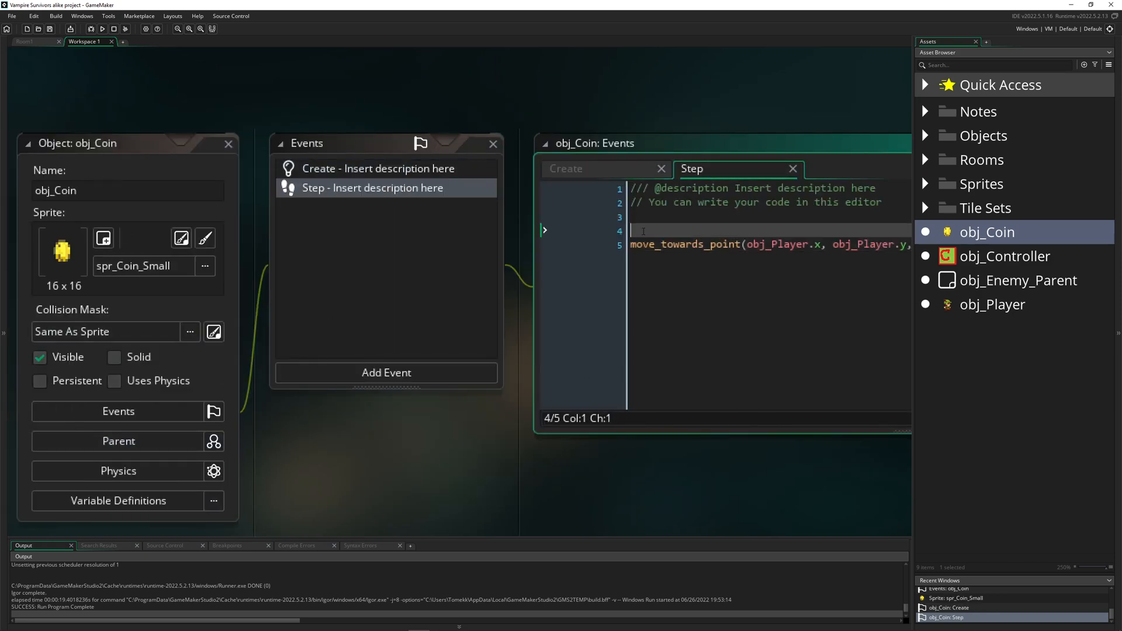
text(if (canFly = false;))
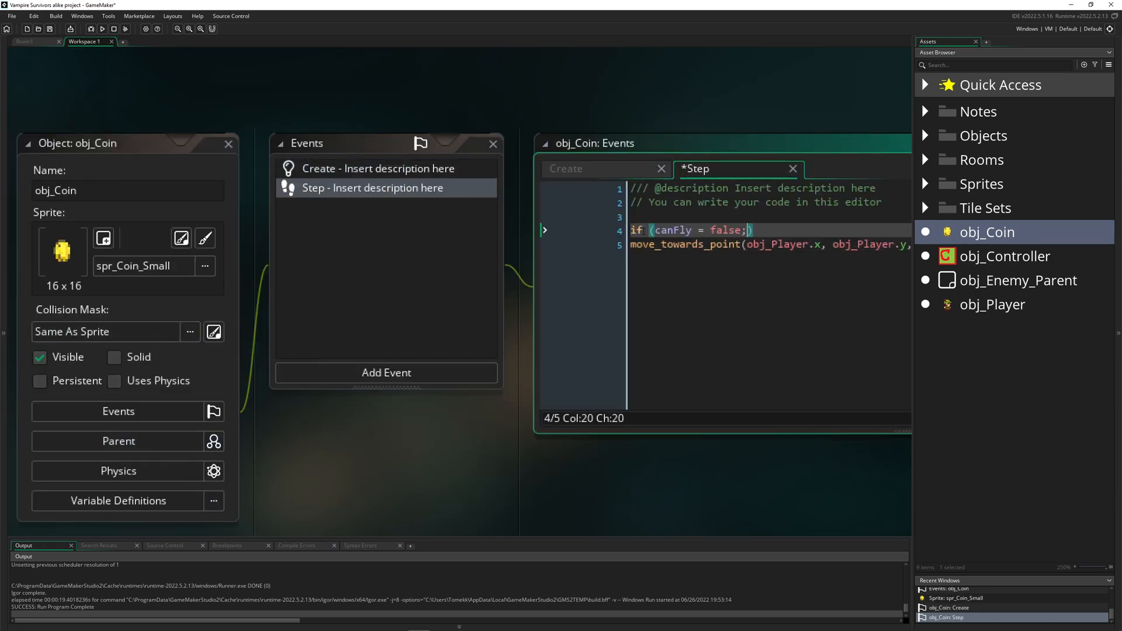
text(t)
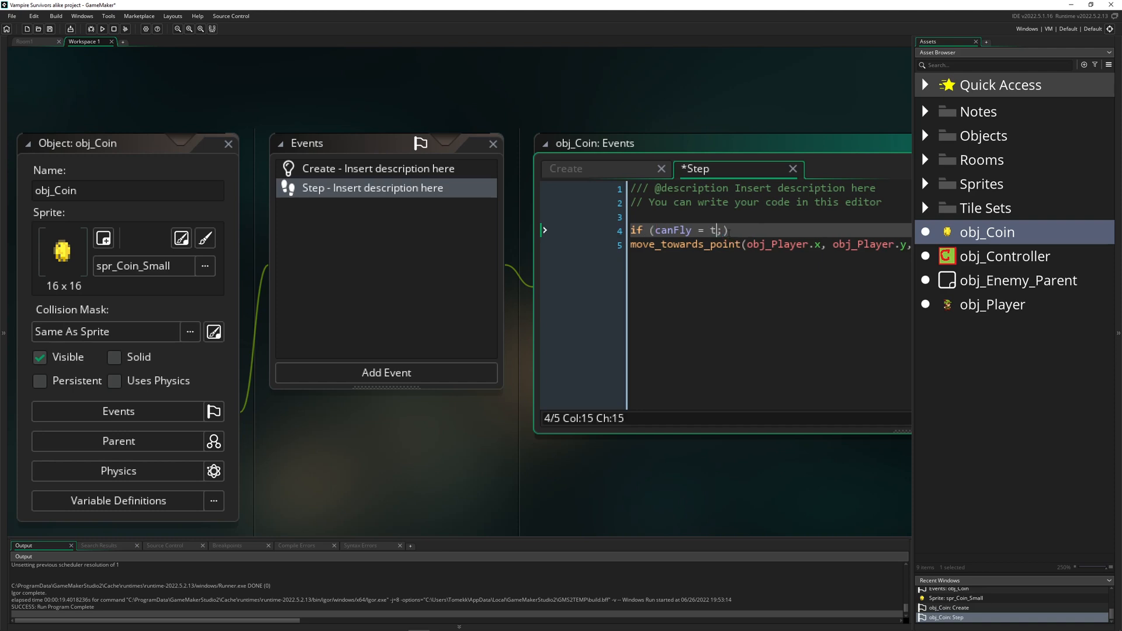
text(rue)
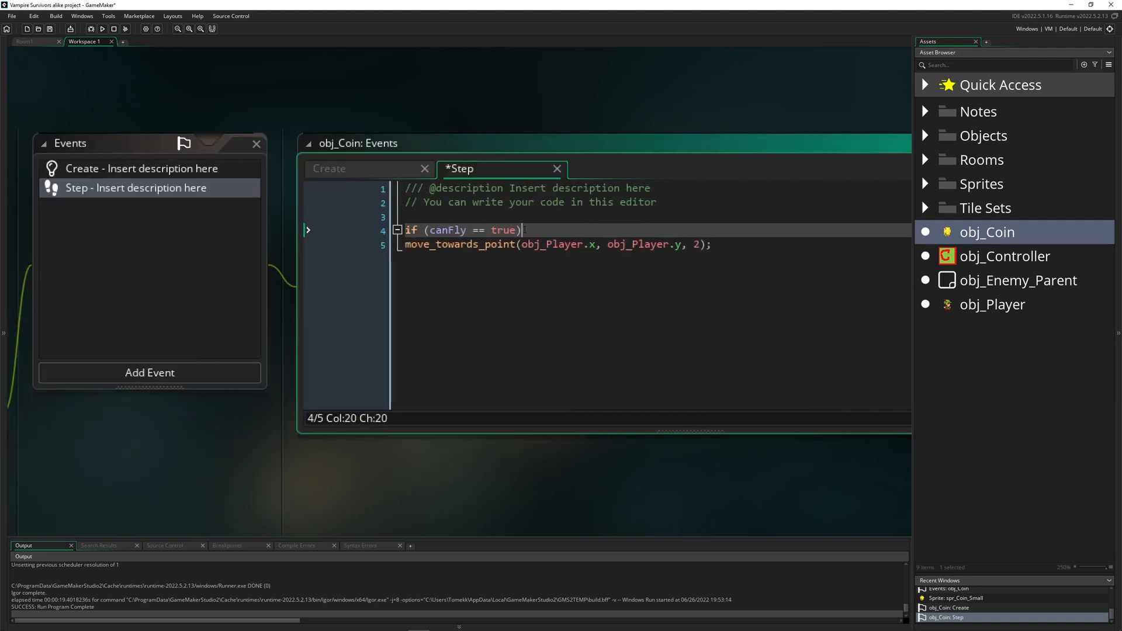
text({)
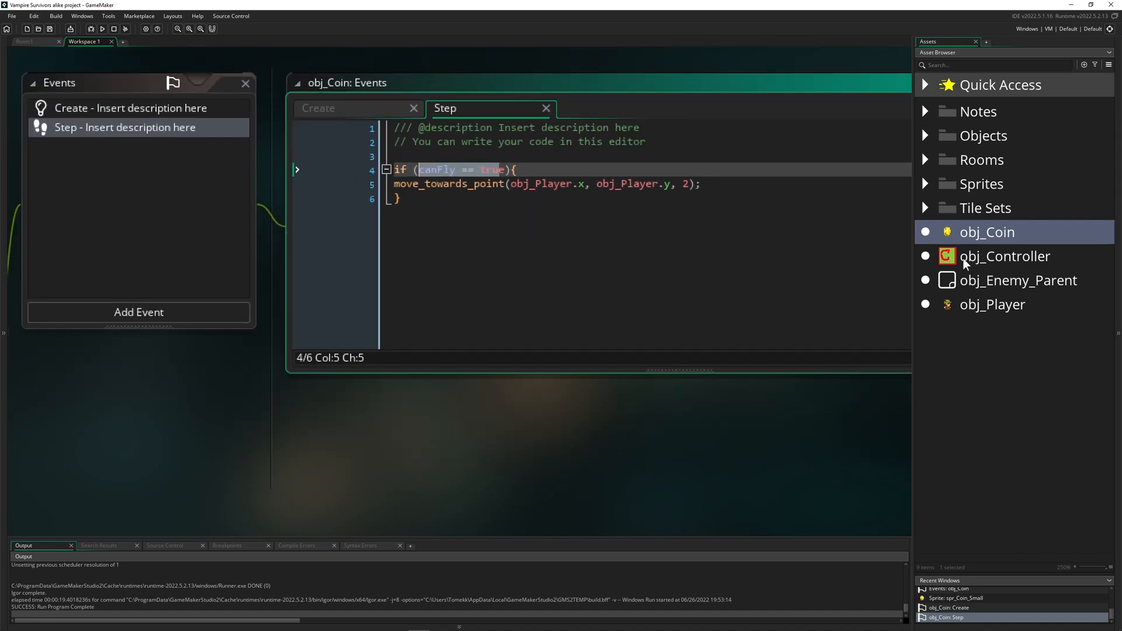
- Open obj_Player's Create code and add a '/// new collect radius' comment
double_click(992, 304)
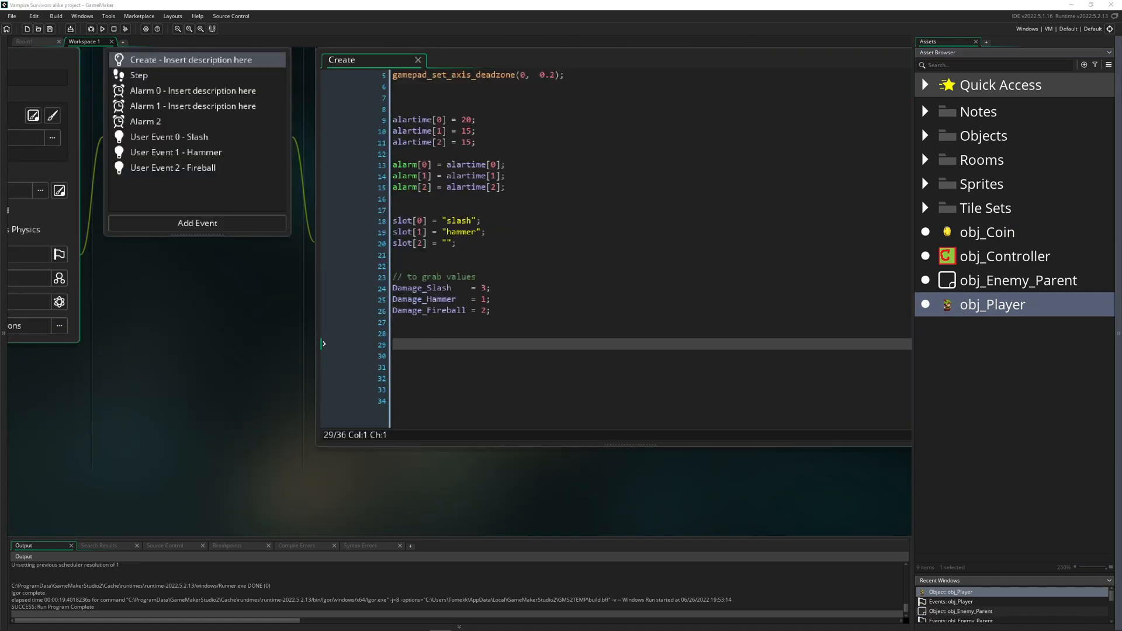
mouse_move(584, 271)
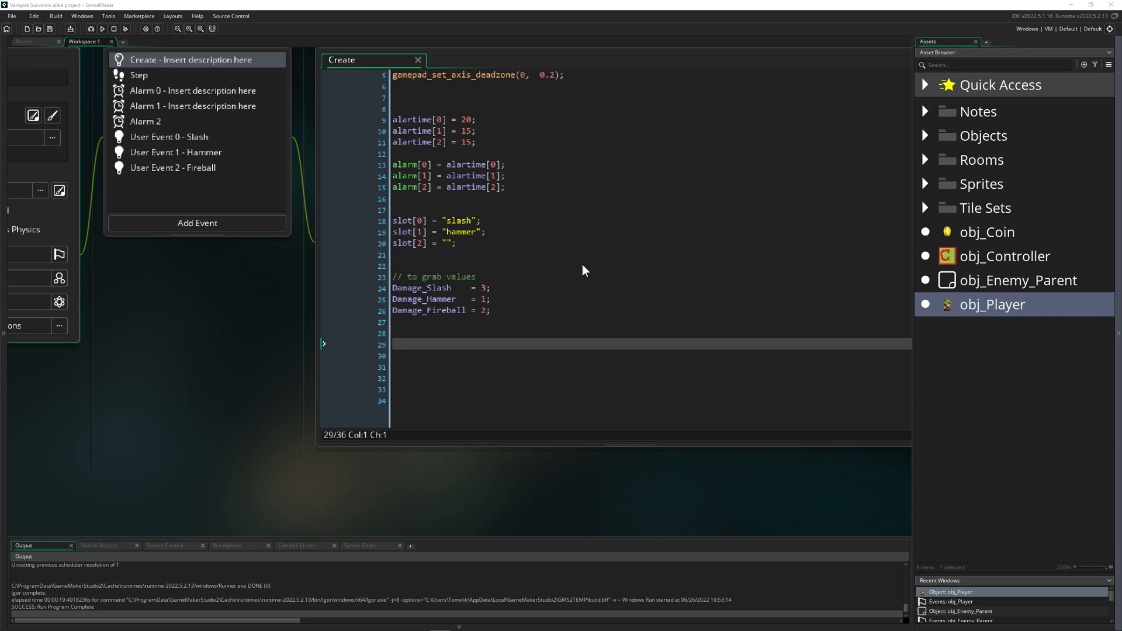
text(/// new collect radius)
click(651, 356)
text(collectRadius = 50;)
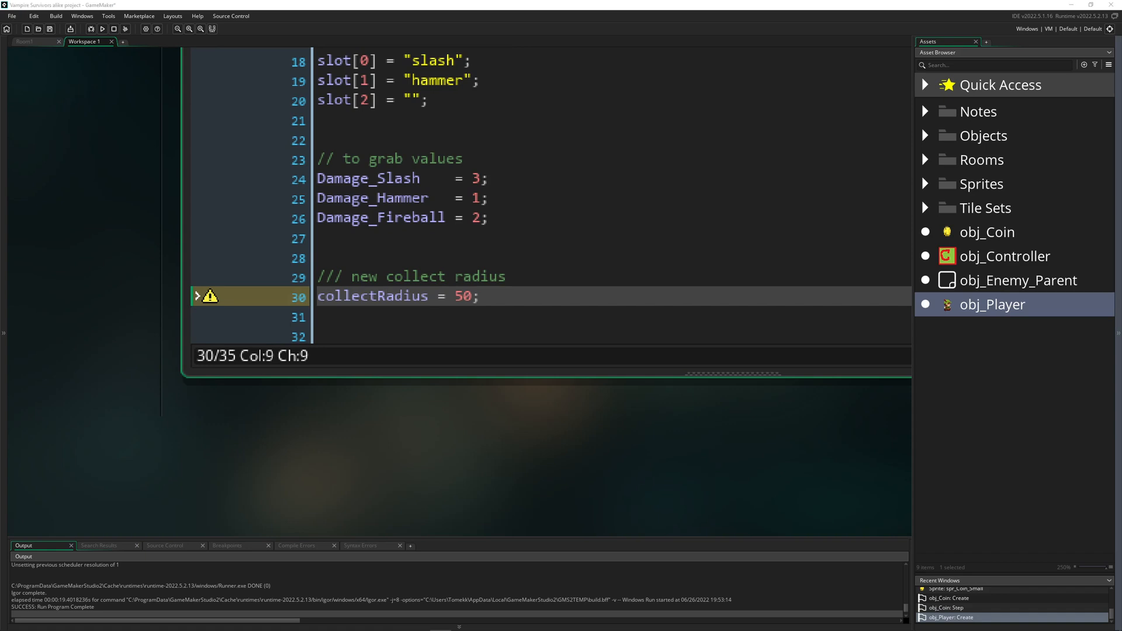
scroll(down, 3)
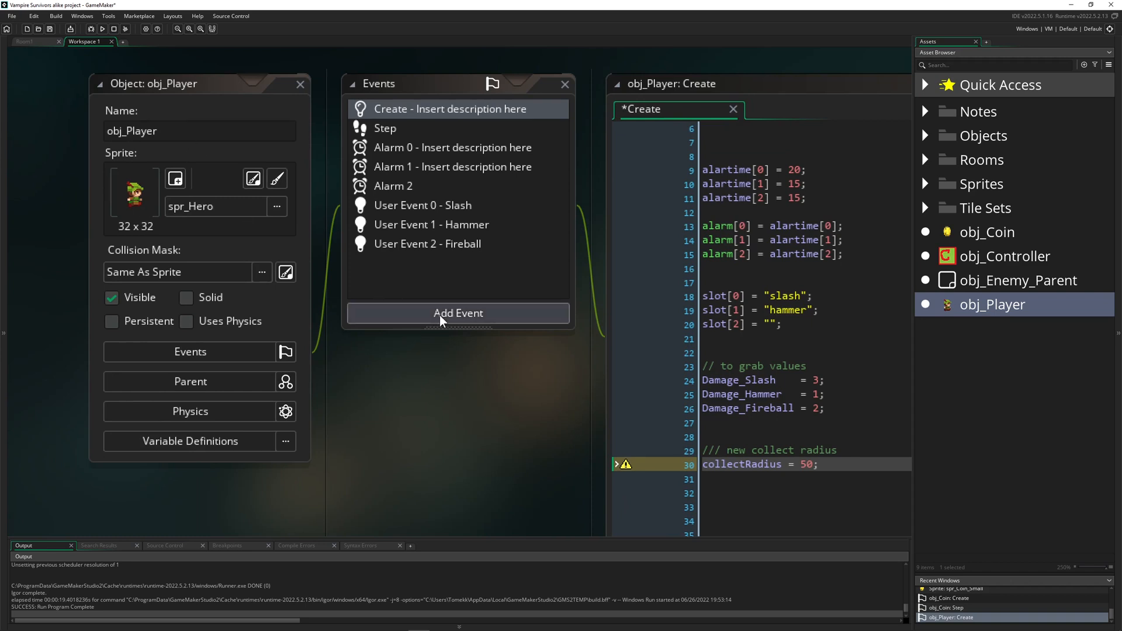
- Add a Draw event to obj_Player with draw_self() and draw_circle(x,y, collectRadius, 1)
click(458, 313)
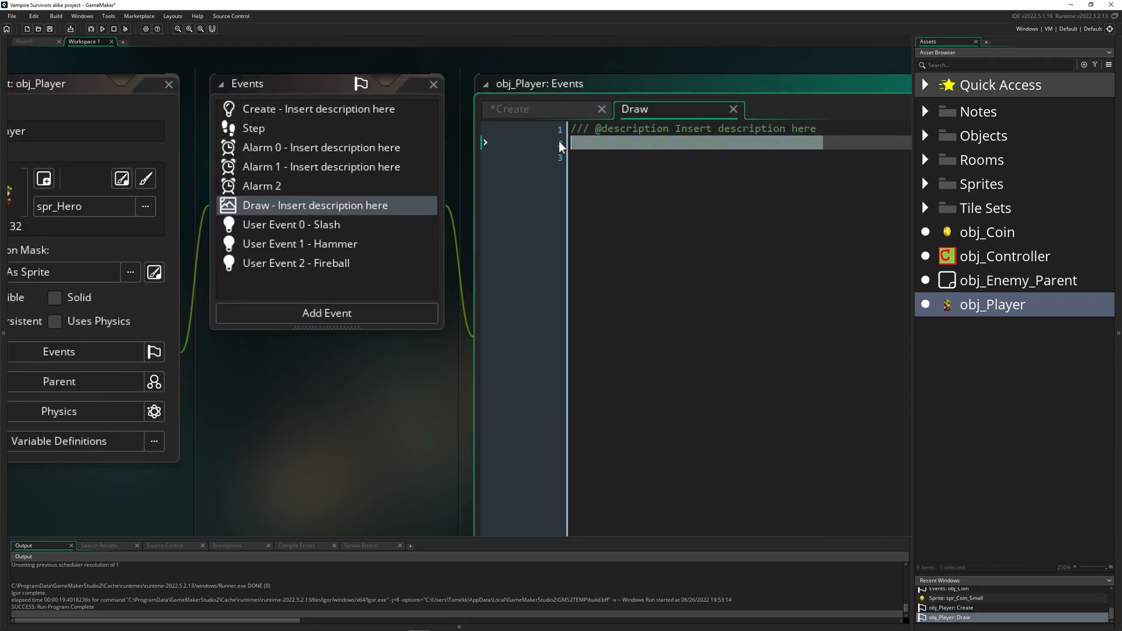
text(d)
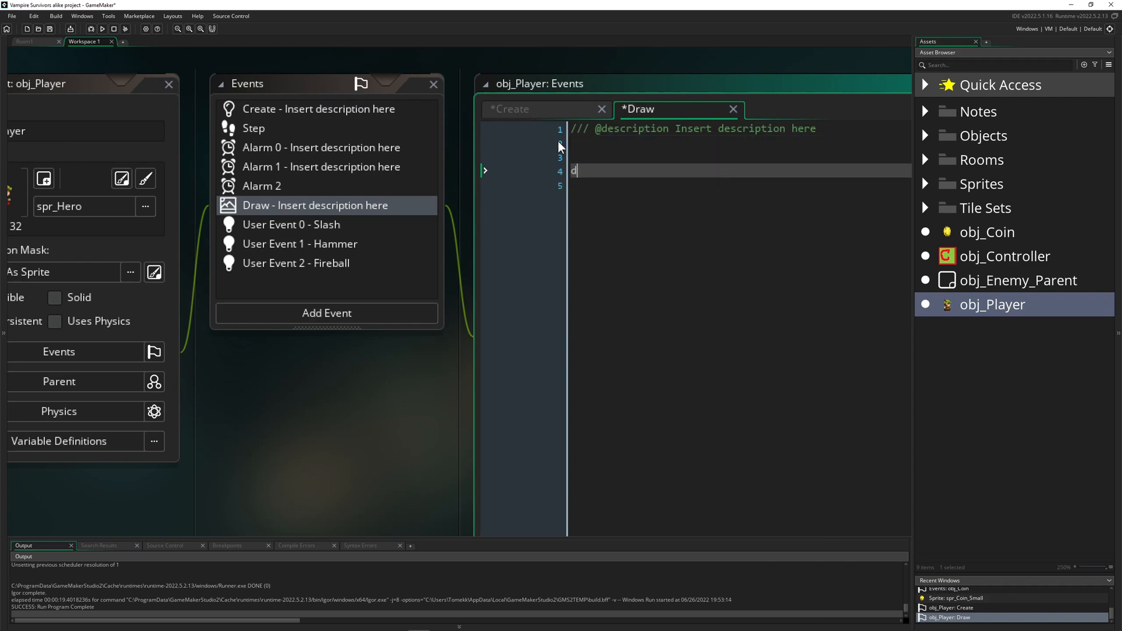
text(rwa)
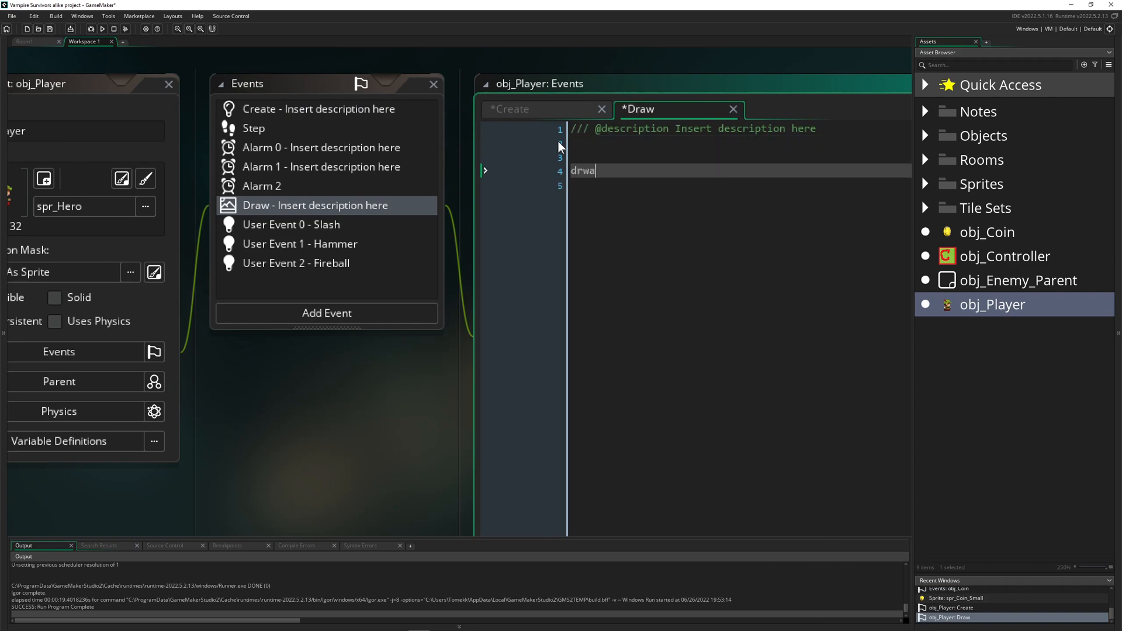
text(draw_self();)
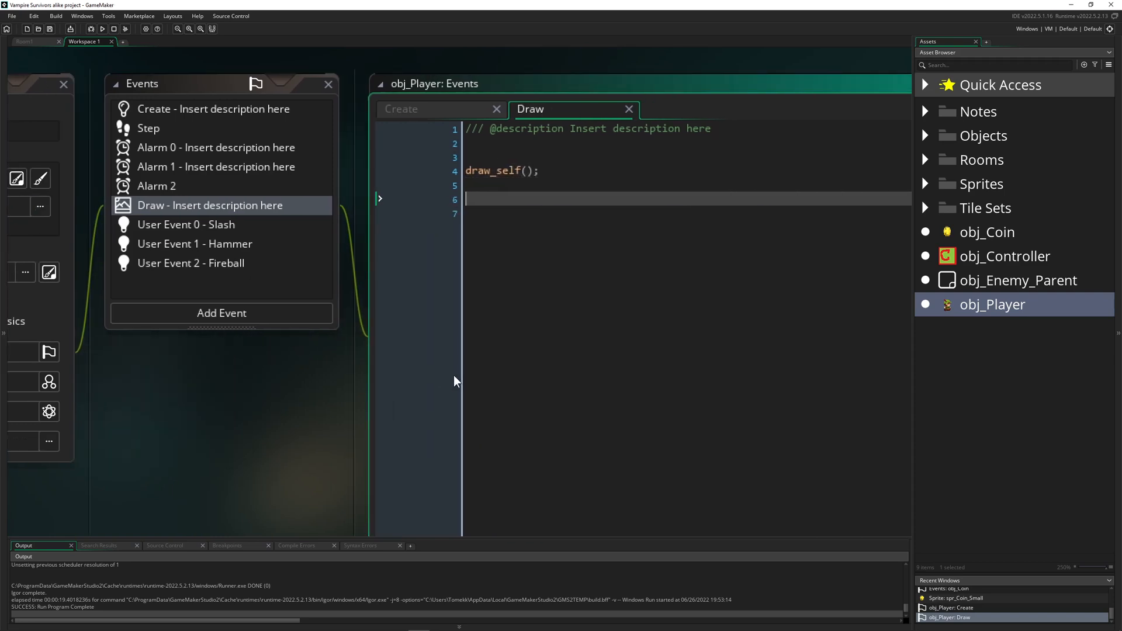
text(draw_circle(x,y, collectRadius, 1 );)
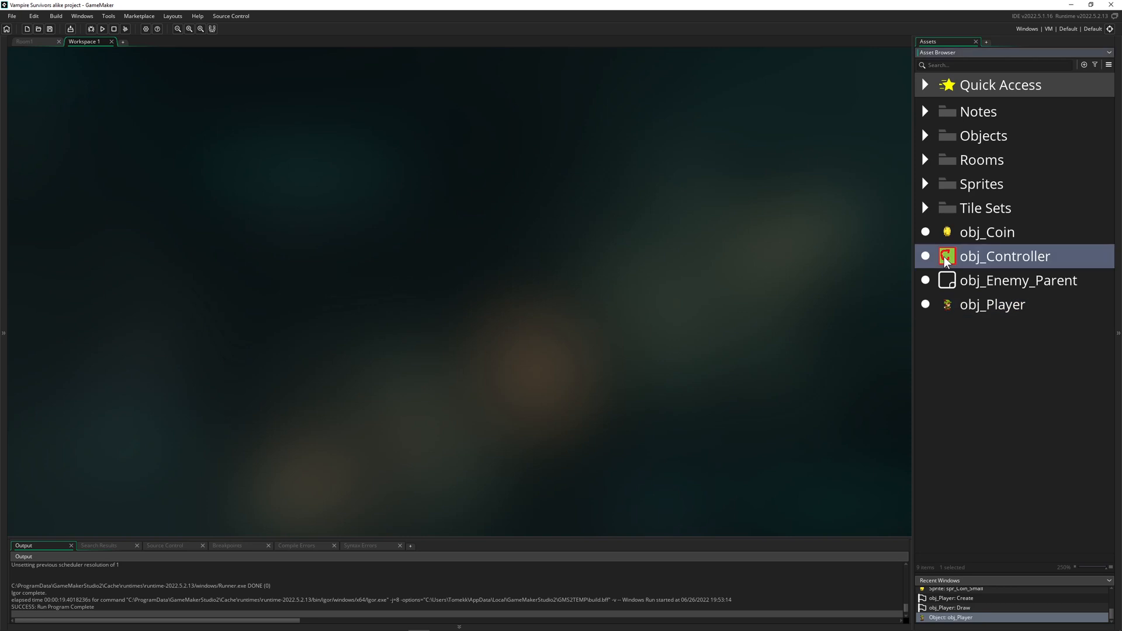
- Add an Alarm 2 event described 'collecting' to obj_Controller that re-arms with alarm[2] = alaTime2
double_click(1005, 256)
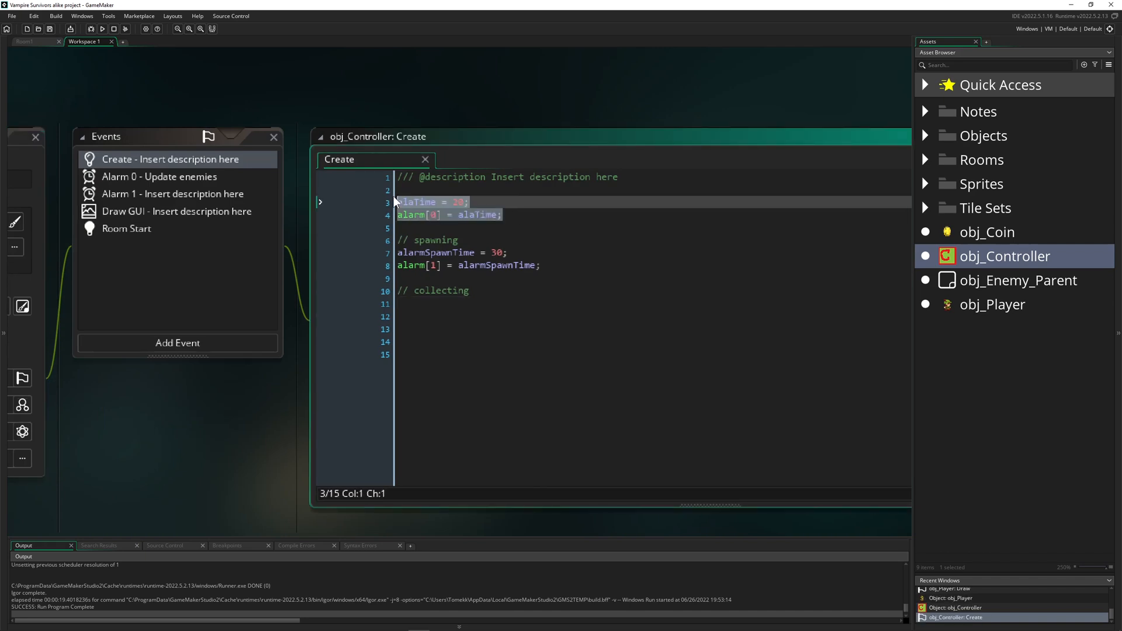
click(177, 343)
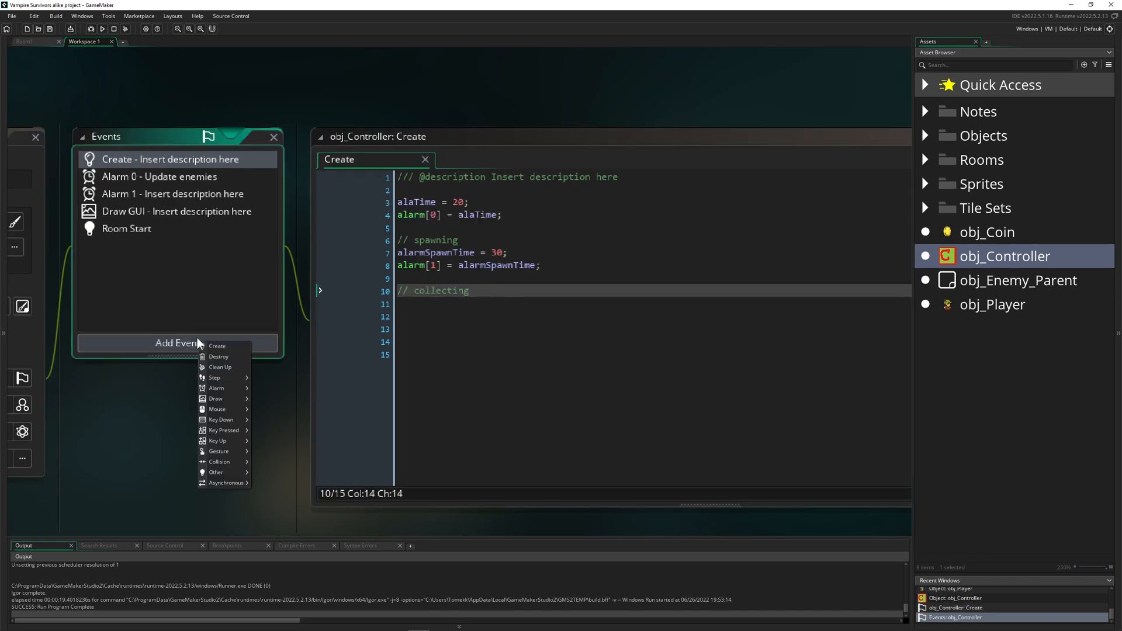
mouse_move(216, 388)
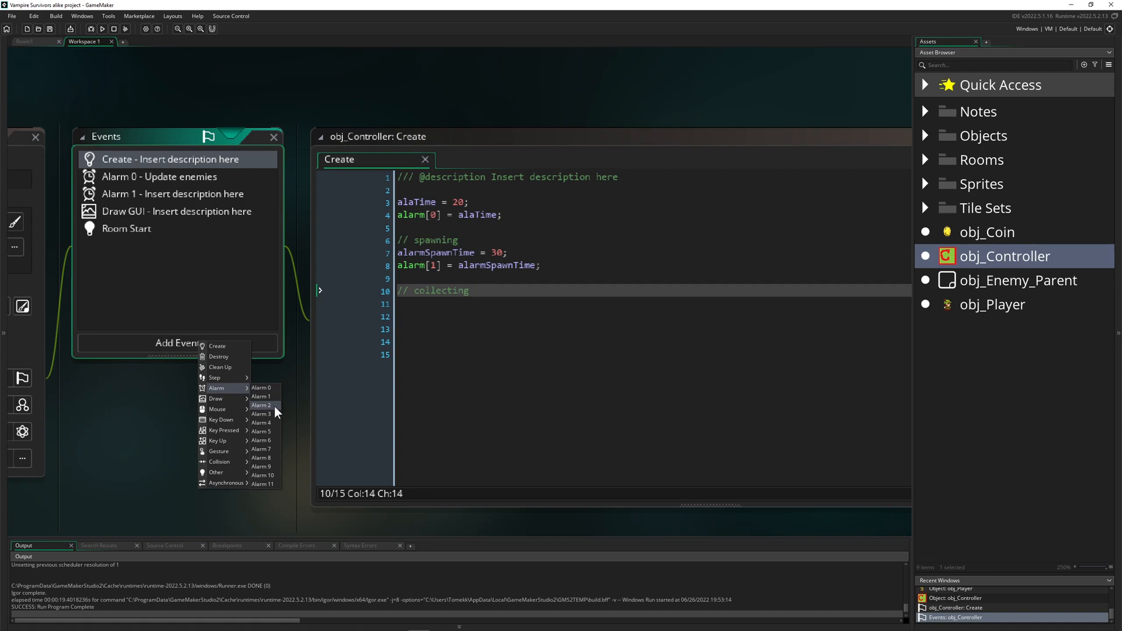
click(261, 405)
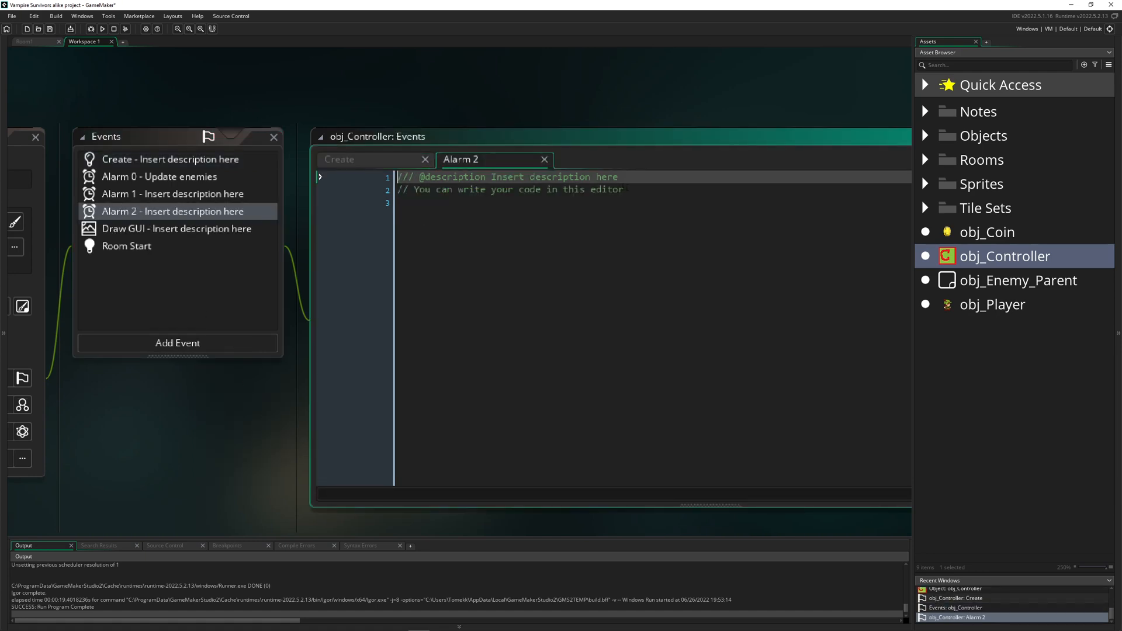
text(col)
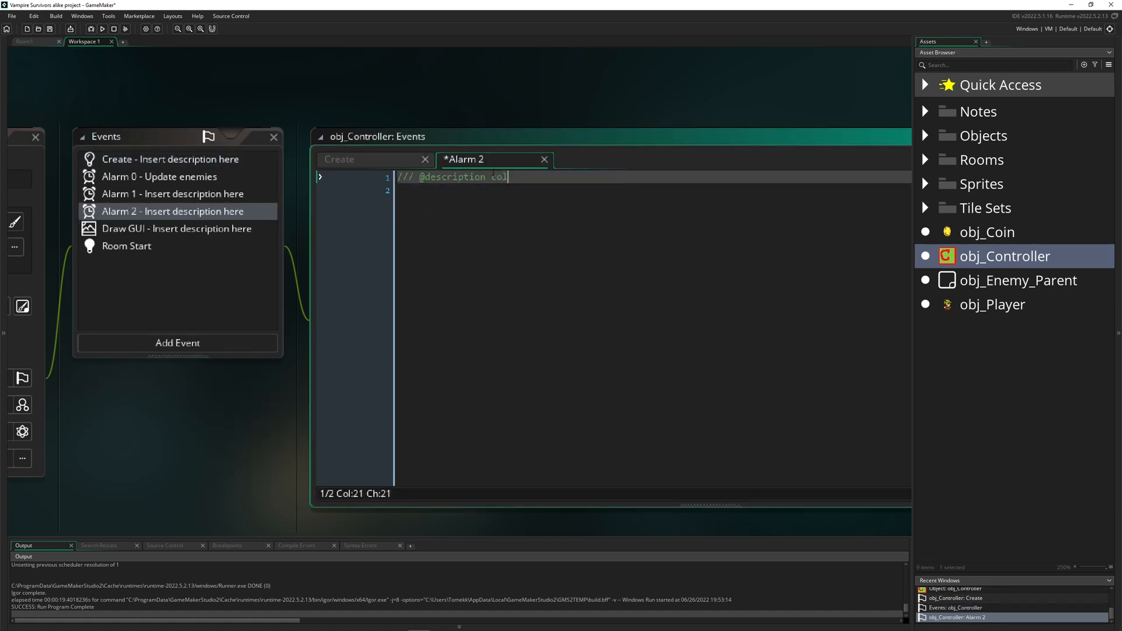
text(lectimn)
text(alarm[2] = alaTime2;)
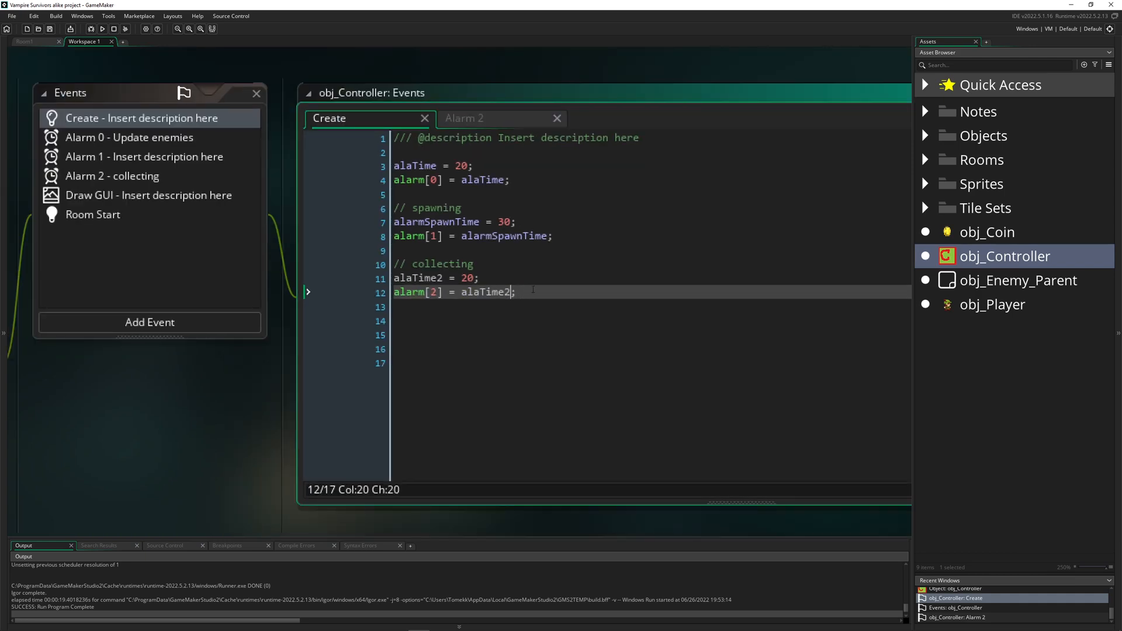
click(465, 118)
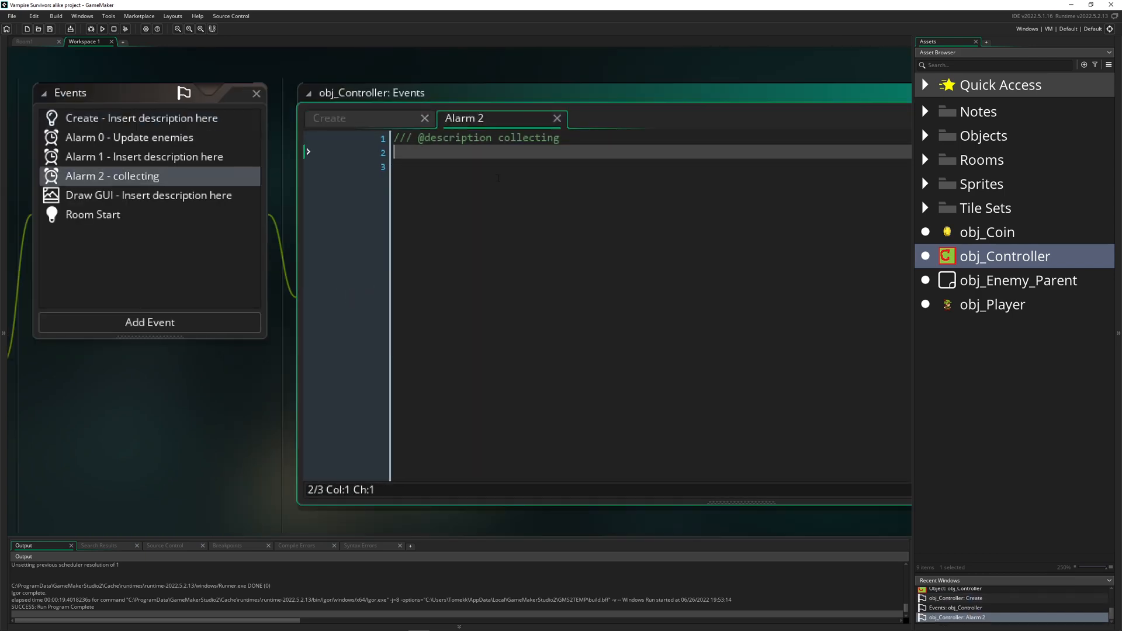
text(alarm[2] = alaTime2;)
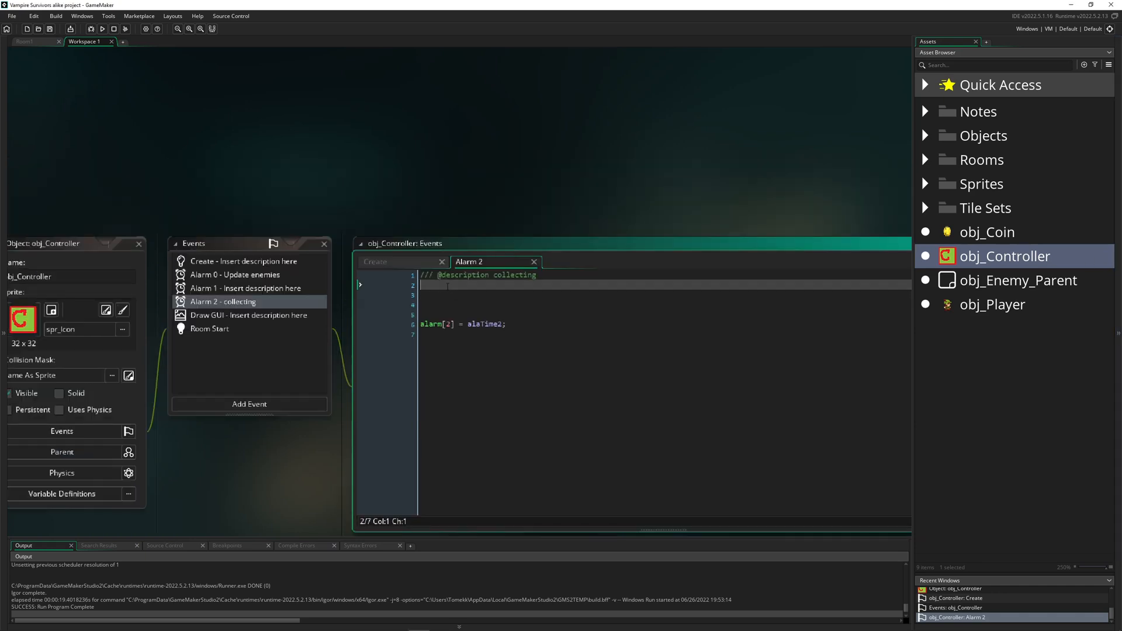
- Start typing the collision_circle_list call above the alarm reset in Alarm 2
text(co)
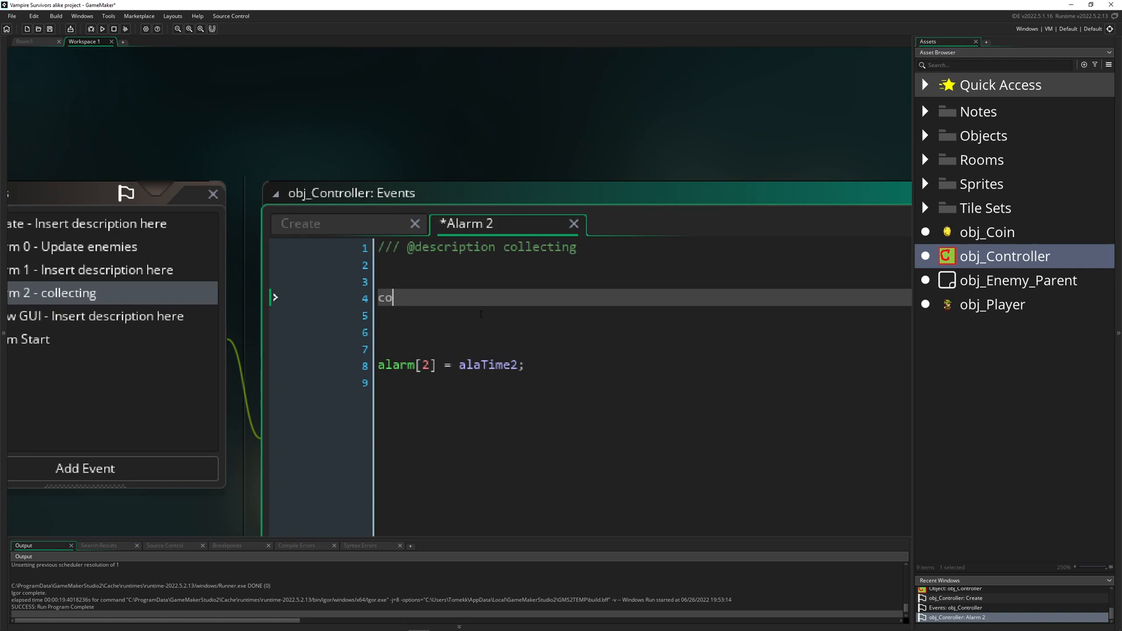
text(llis)
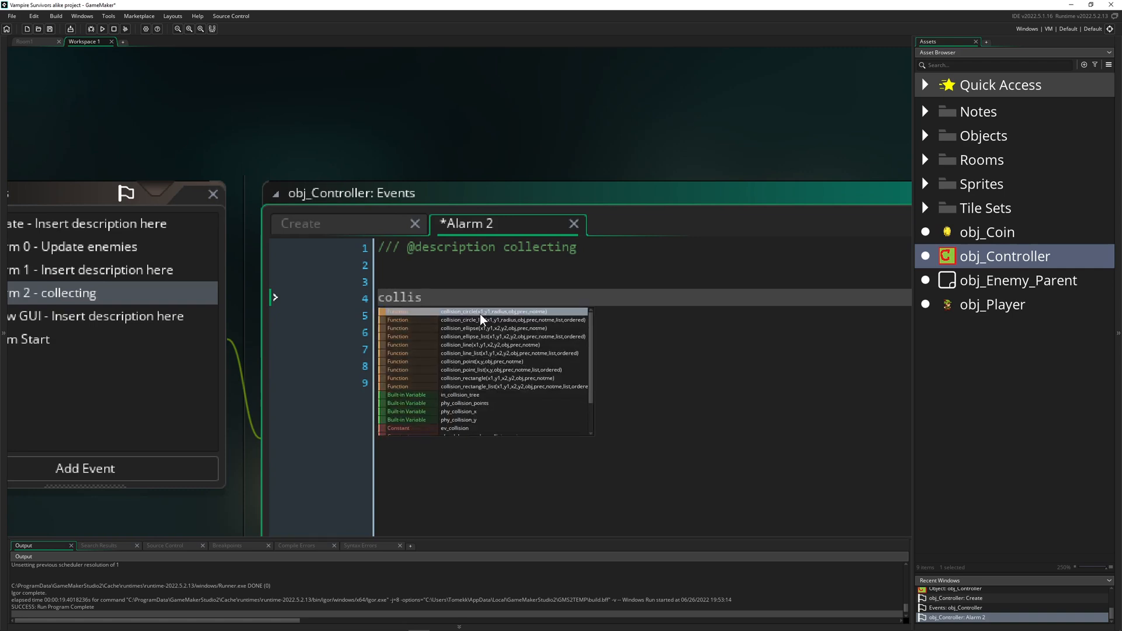
mouse_move(483, 353)
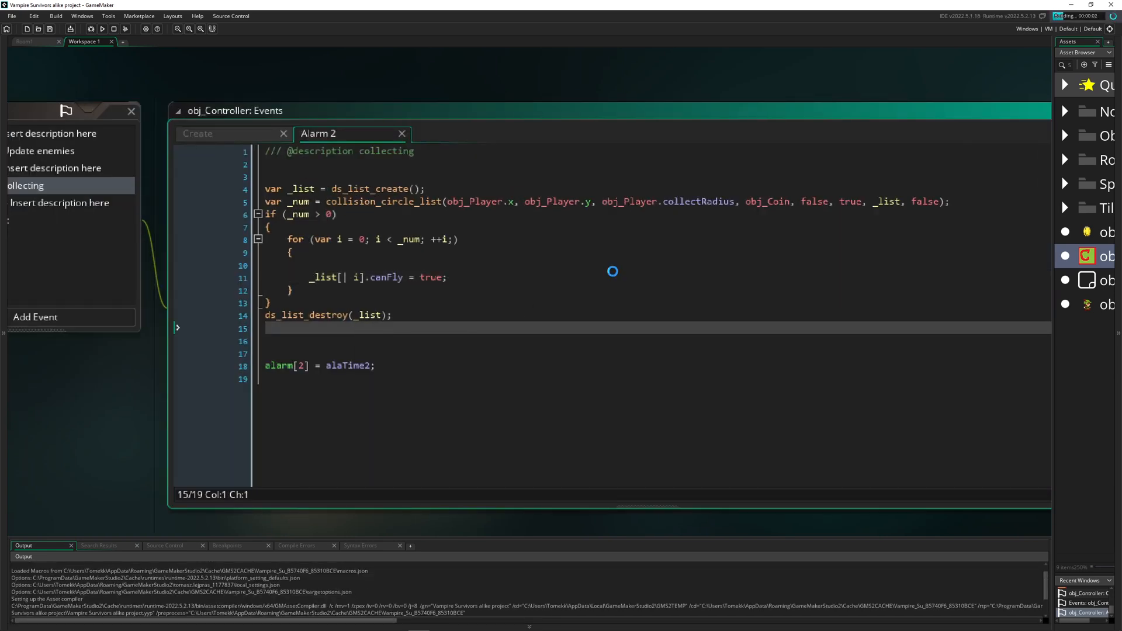
- Test-run the game to watch coins inside the collect radius circle, then close it
click(107, 29)
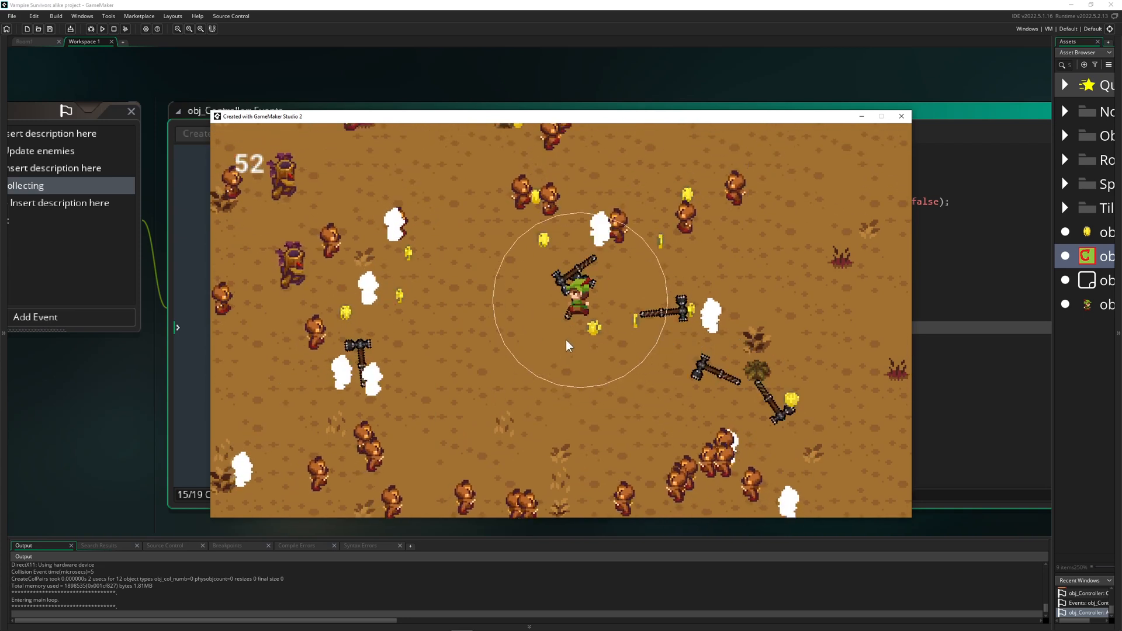
click(902, 116)
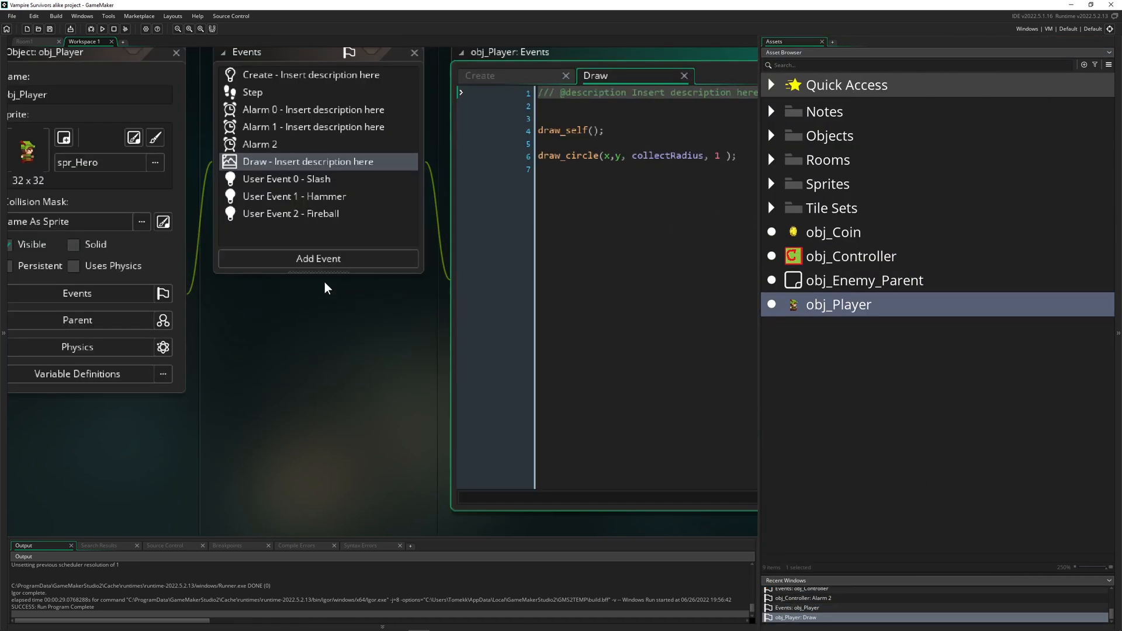
- Add an obj_Coin collision event to obj_Player with instance_destroy(other.id);
click(318, 259)
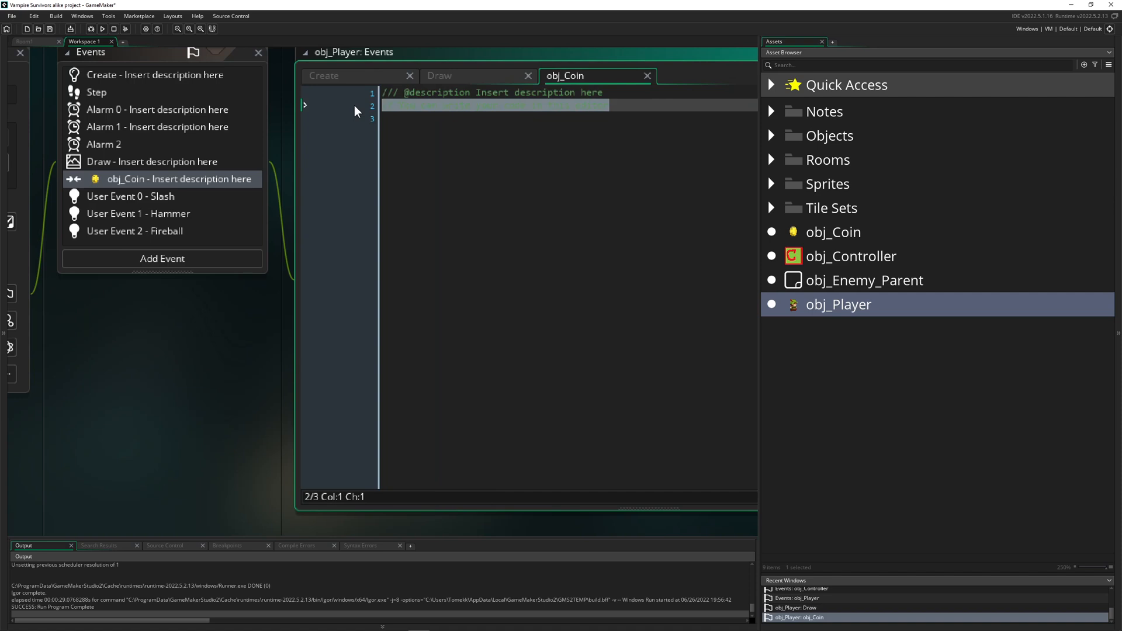
text(inst)
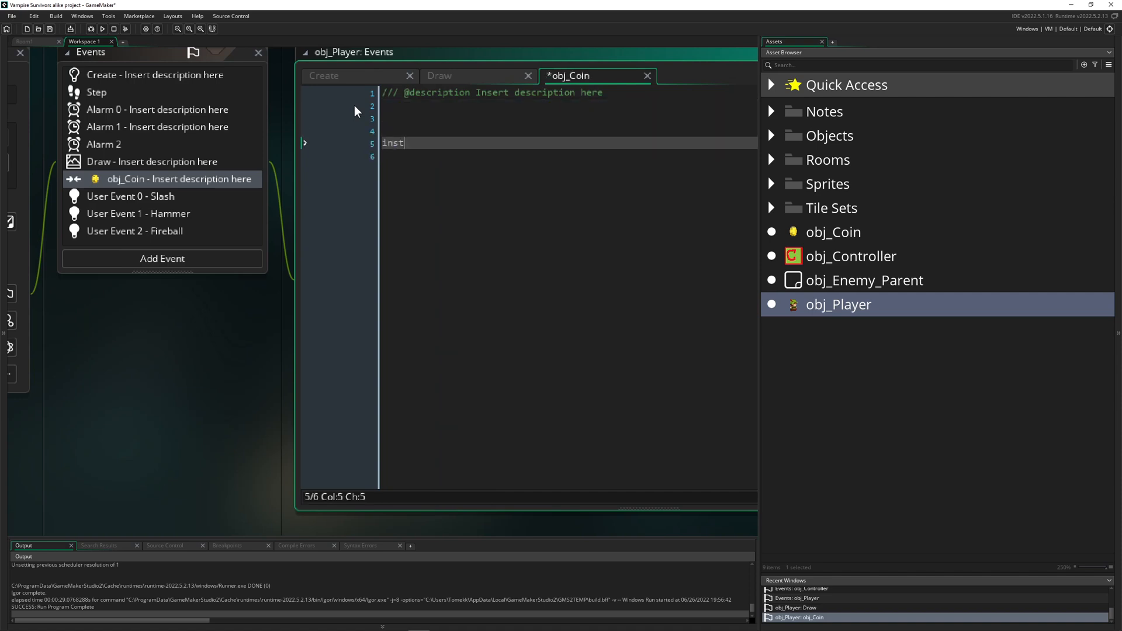
text(ance_destroy()
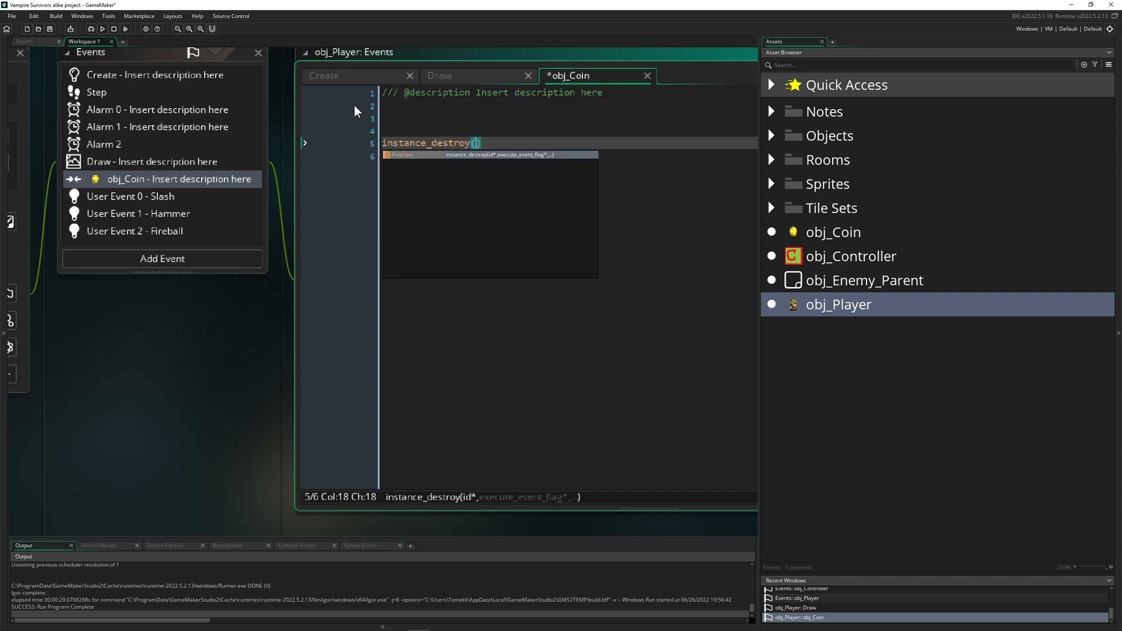
text(other)
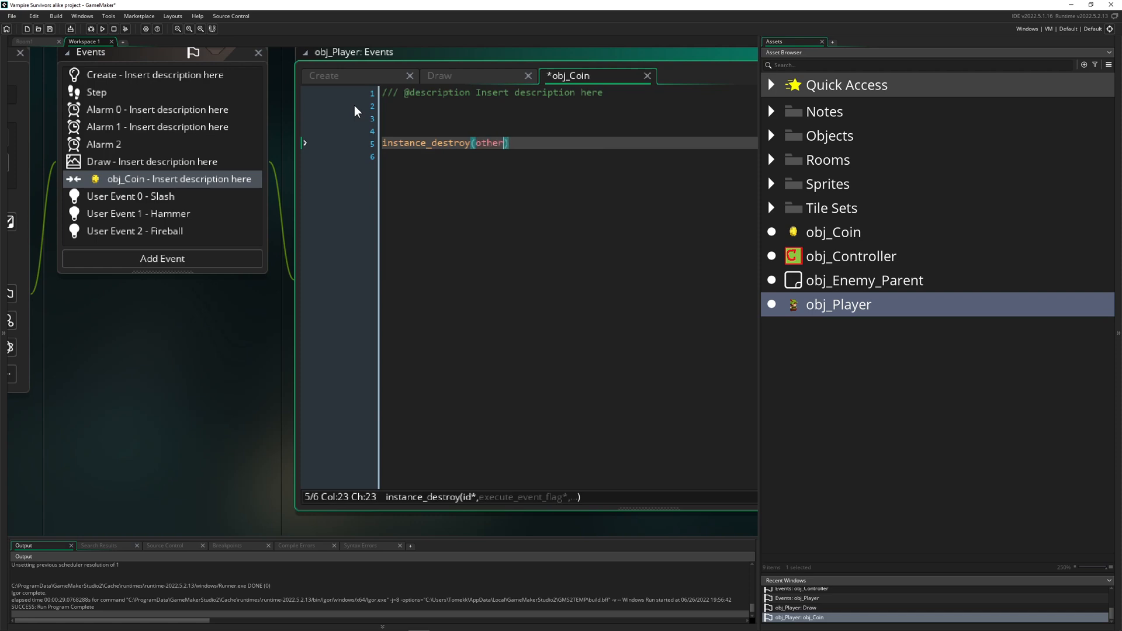
text(.id;)
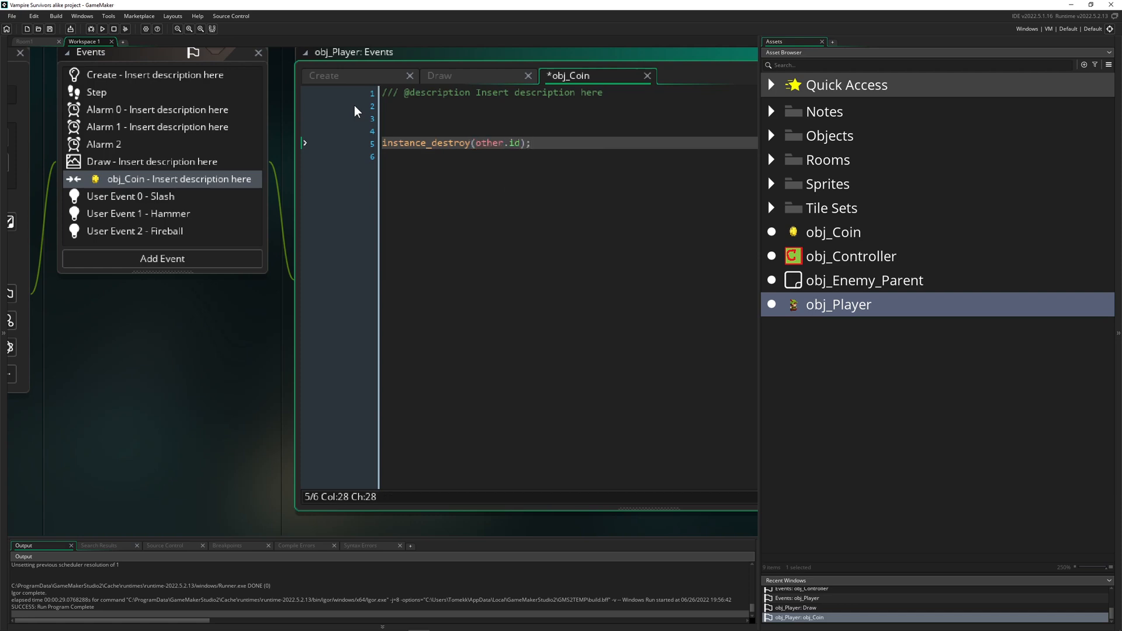